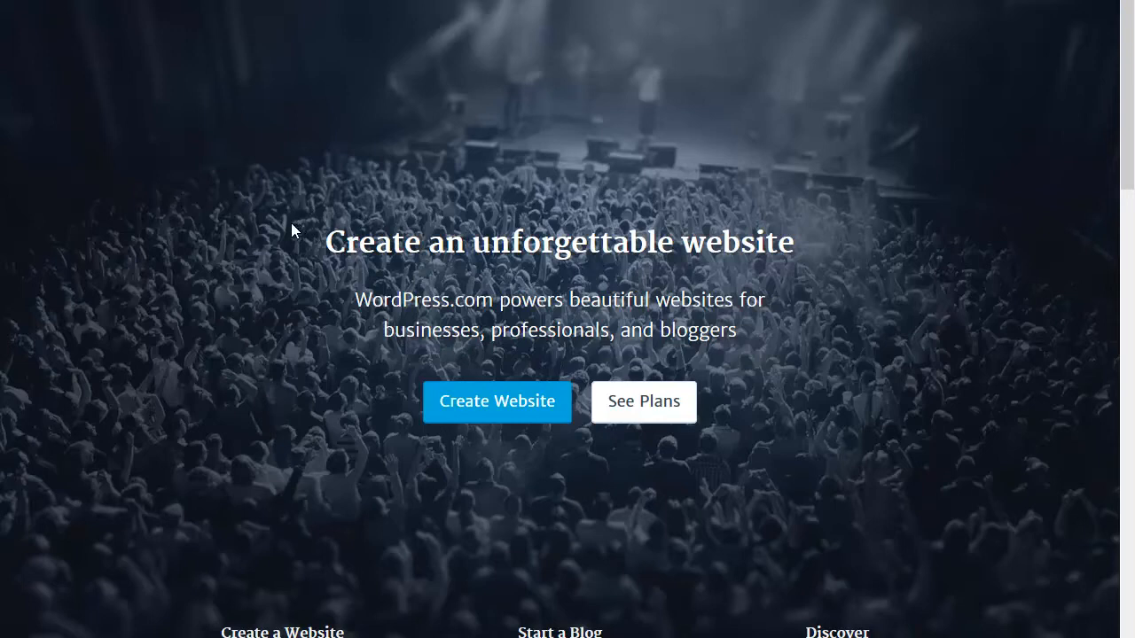
{"action": "mouse_move", "coordinate": [229, 246]}
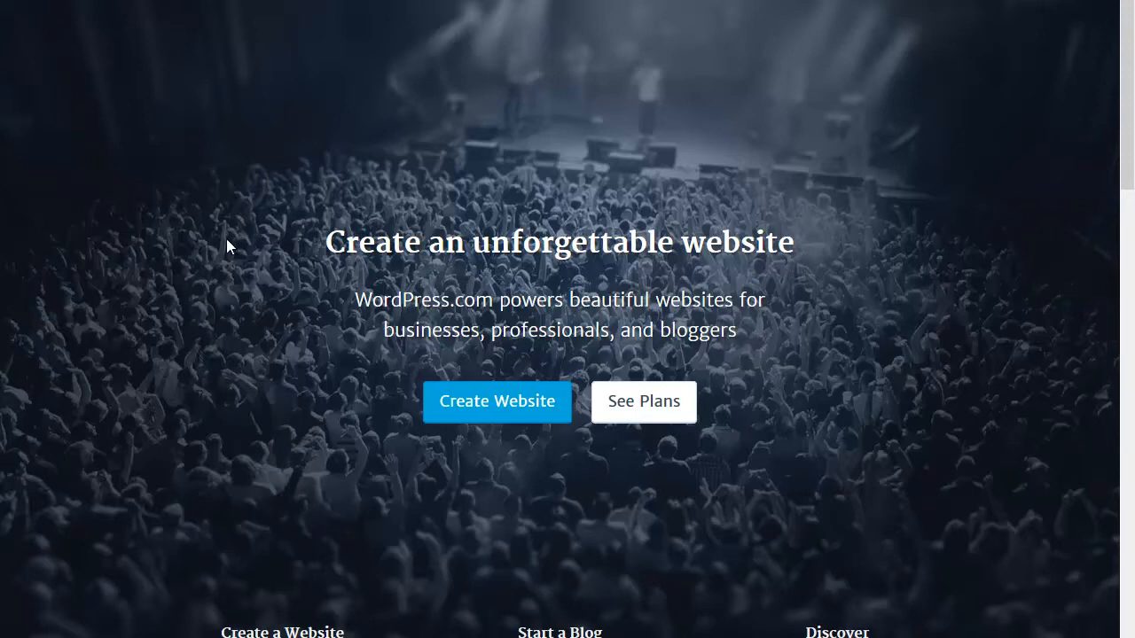
{"action": "mouse_move", "coordinate": [151, 252]}
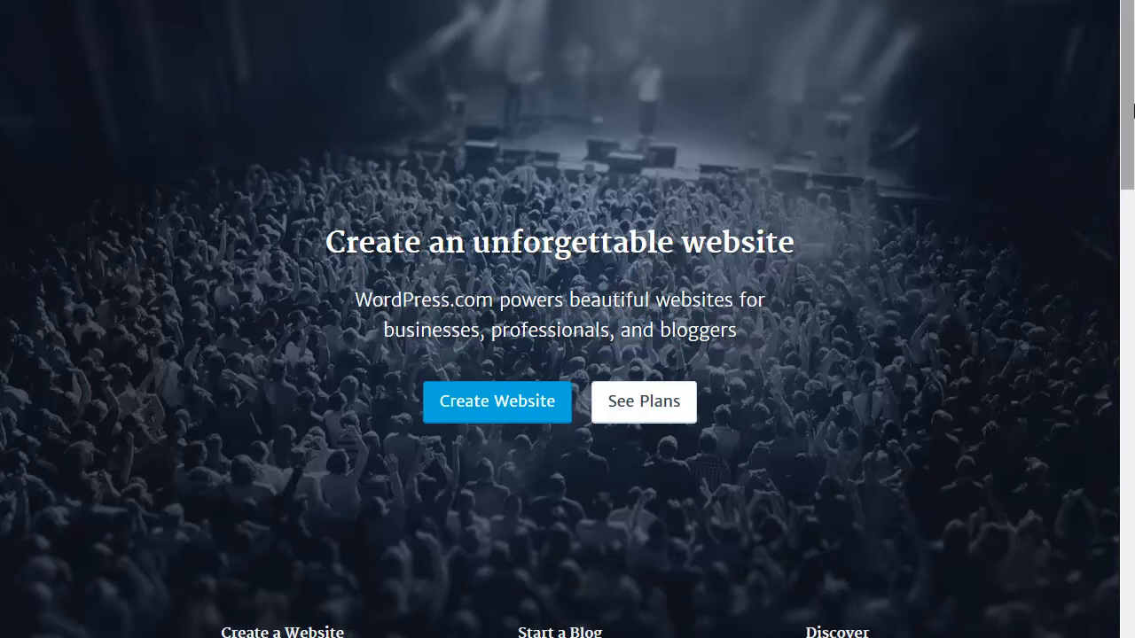
Step: Bring the Free, Premium and Business plan comparison table into view
{"action": "scroll", "scroll_direction": "down", "scroll_amount": 3}
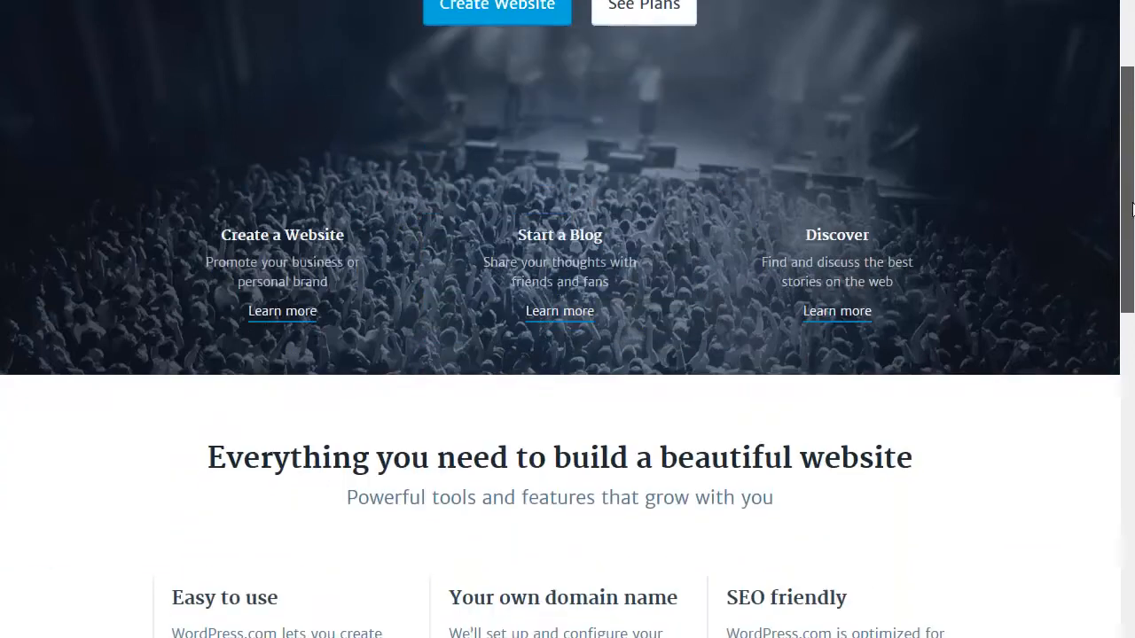
{"action": "scroll", "scroll_direction": "down", "scroll_amount": 3}
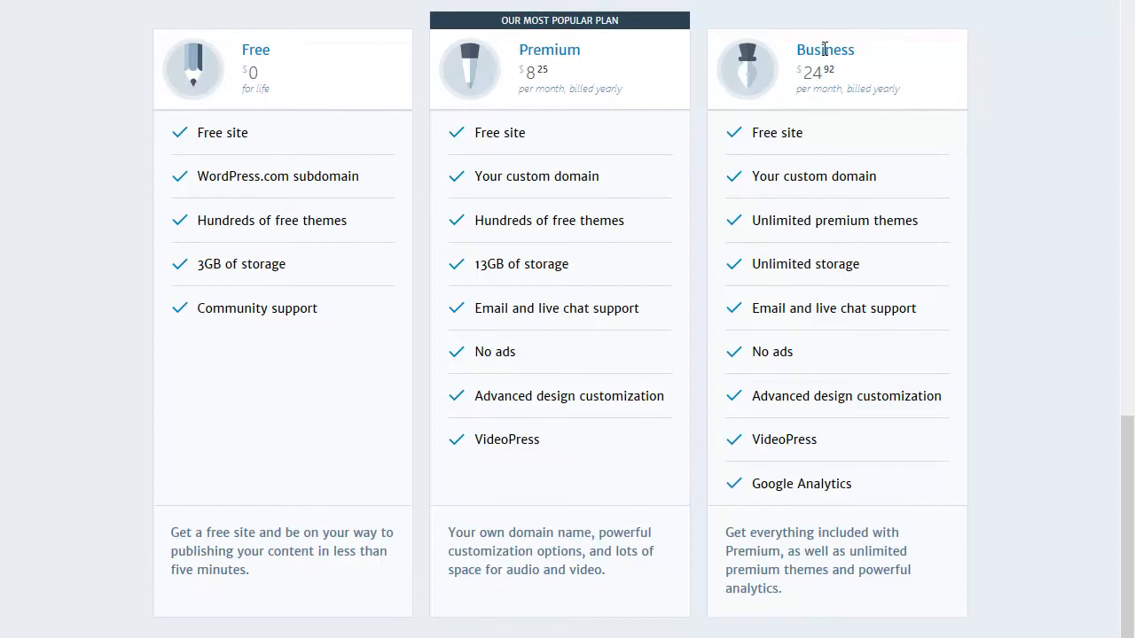
{"action": "mouse_move", "coordinate": [550, 84]}
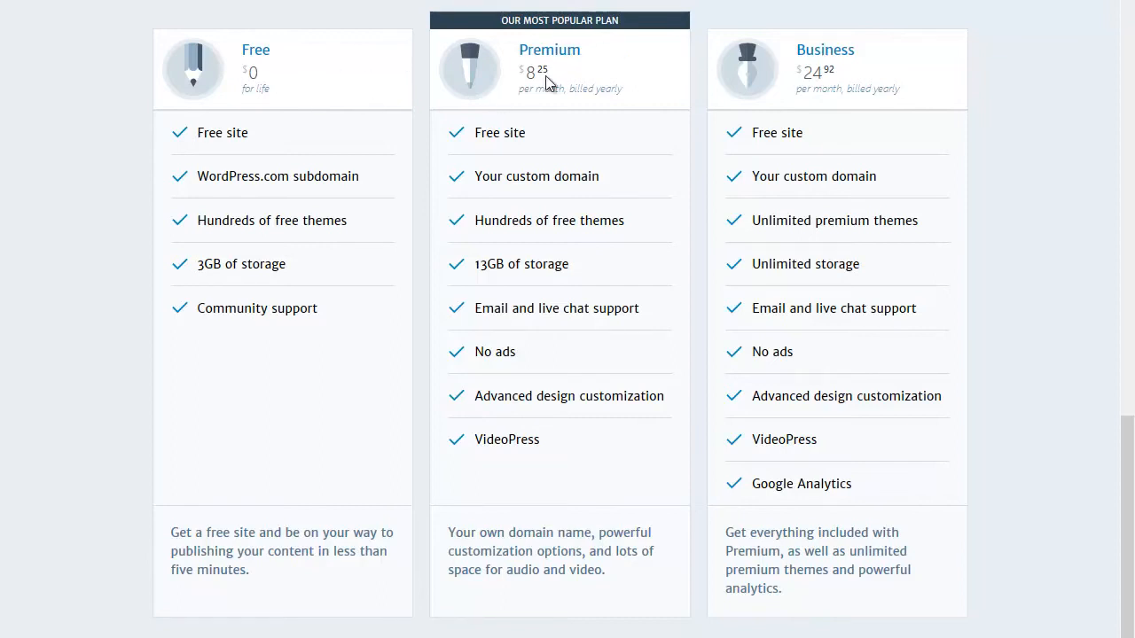
{"action": "mouse_move", "coordinate": [352, 72]}
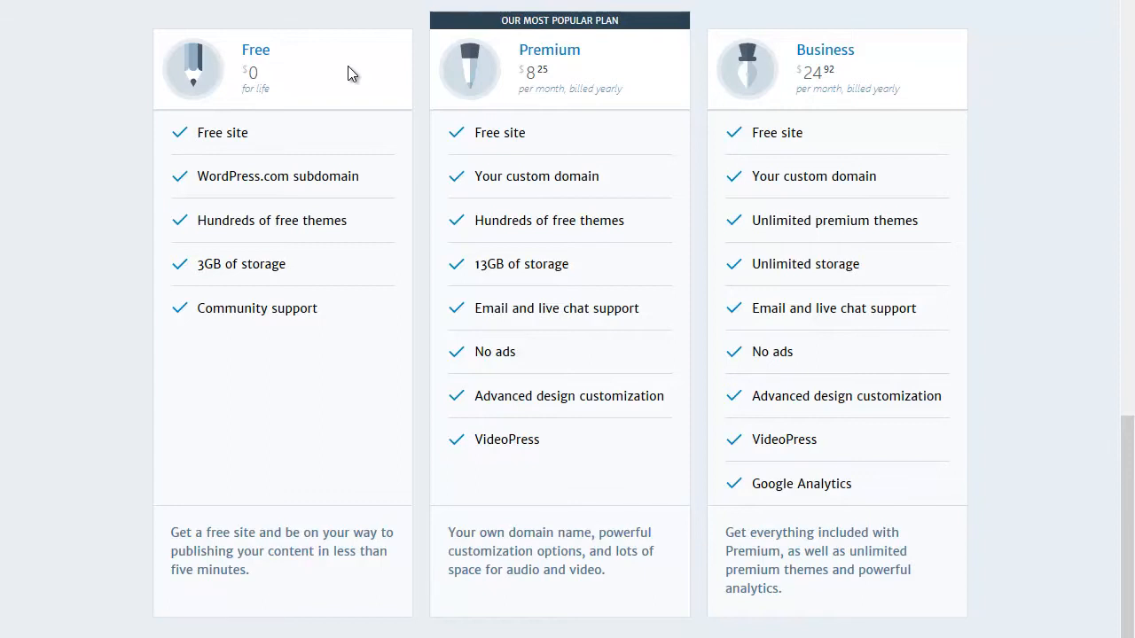
{"action": "mouse_move", "coordinate": [291, 96]}
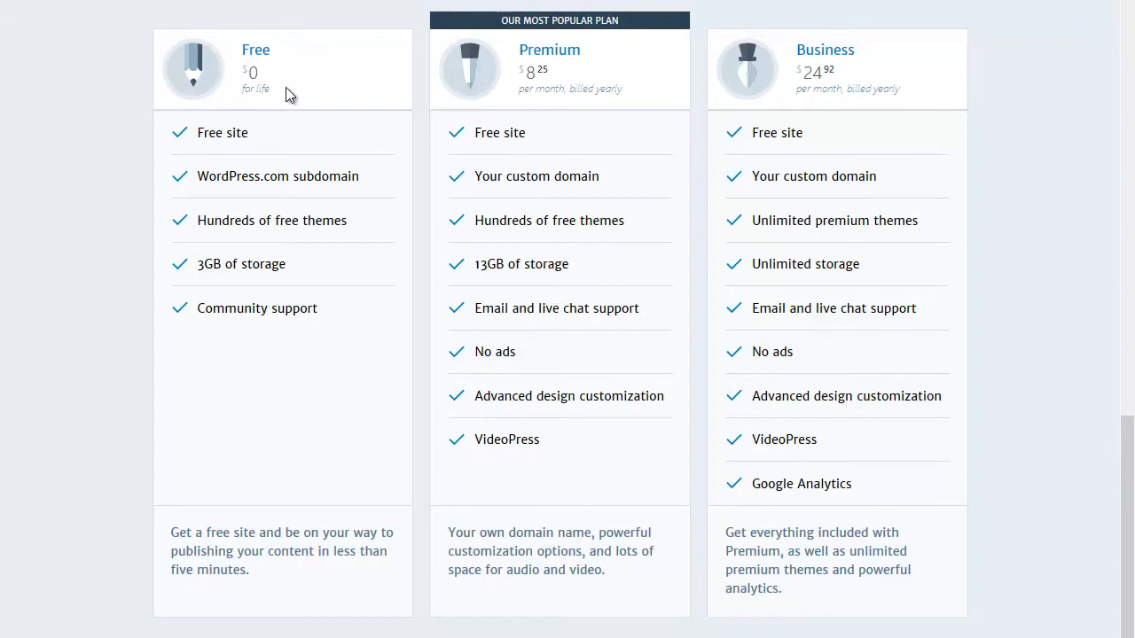
{"action": "mouse_move", "coordinate": [521, 437]}
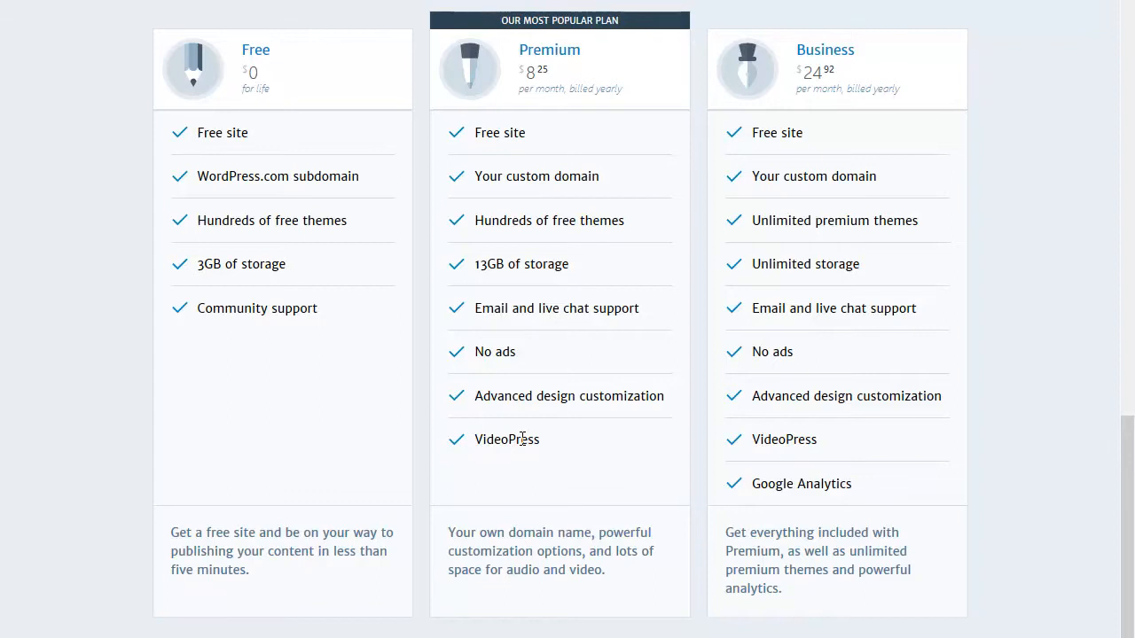
{"action": "mouse_move", "coordinate": [594, 140]}
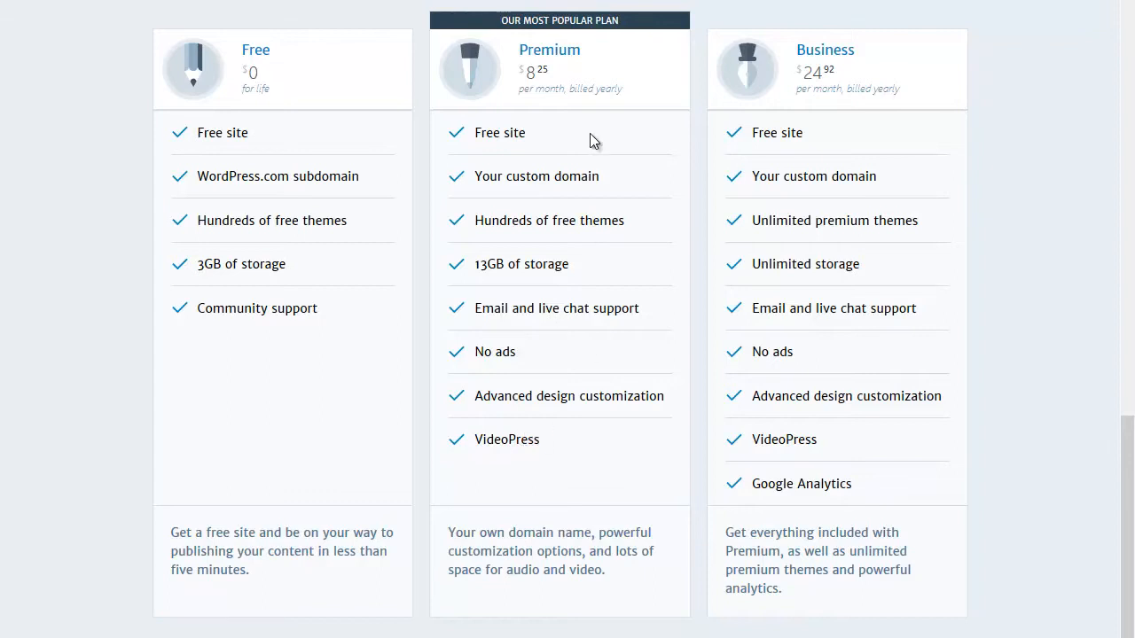
{"action": "mouse_move", "coordinate": [807, 85]}
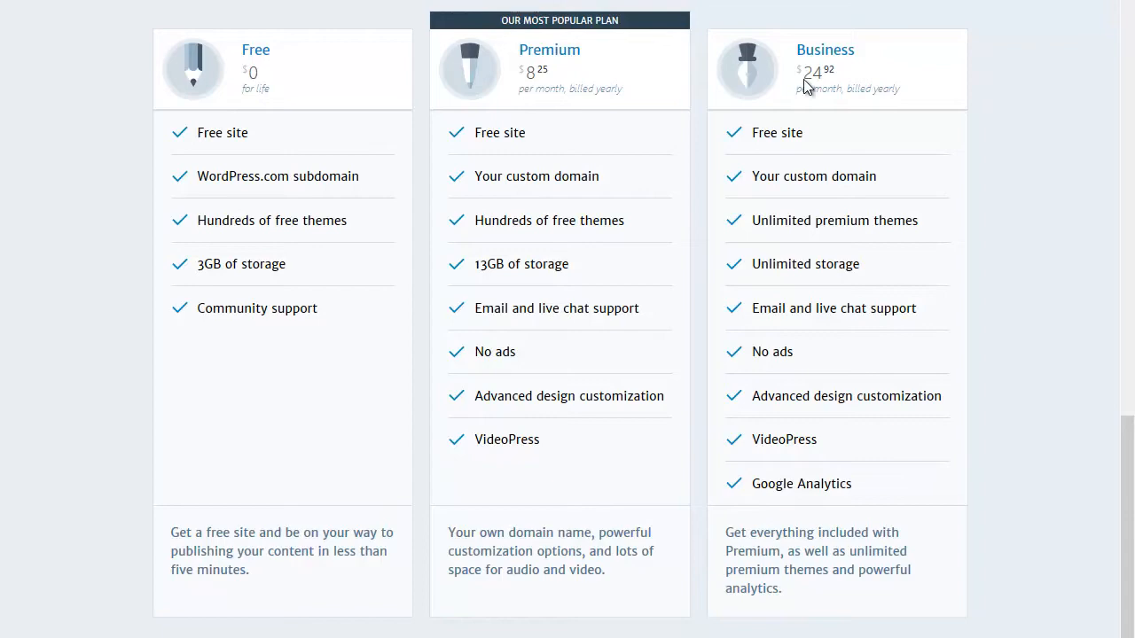
Step: Return to the 'Create an unforgettable website' banner at the top of the homepage
{"action": "scroll", "scroll_direction": "up", "scroll_amount": 3}
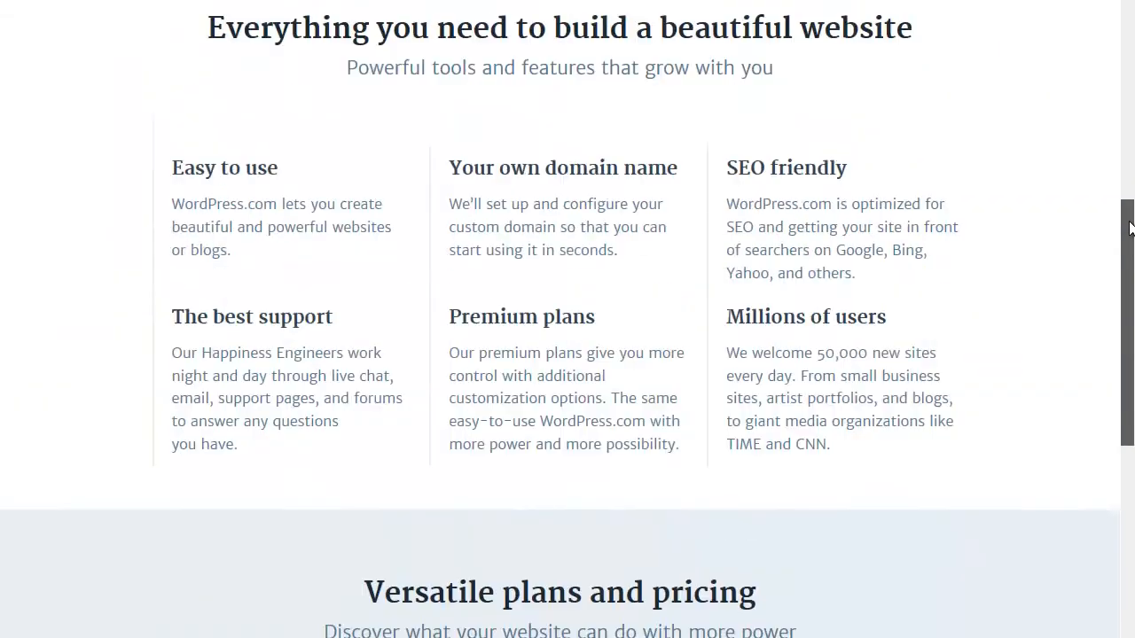
{"action": "scroll", "scroll_direction": "up", "scroll_amount": 3}
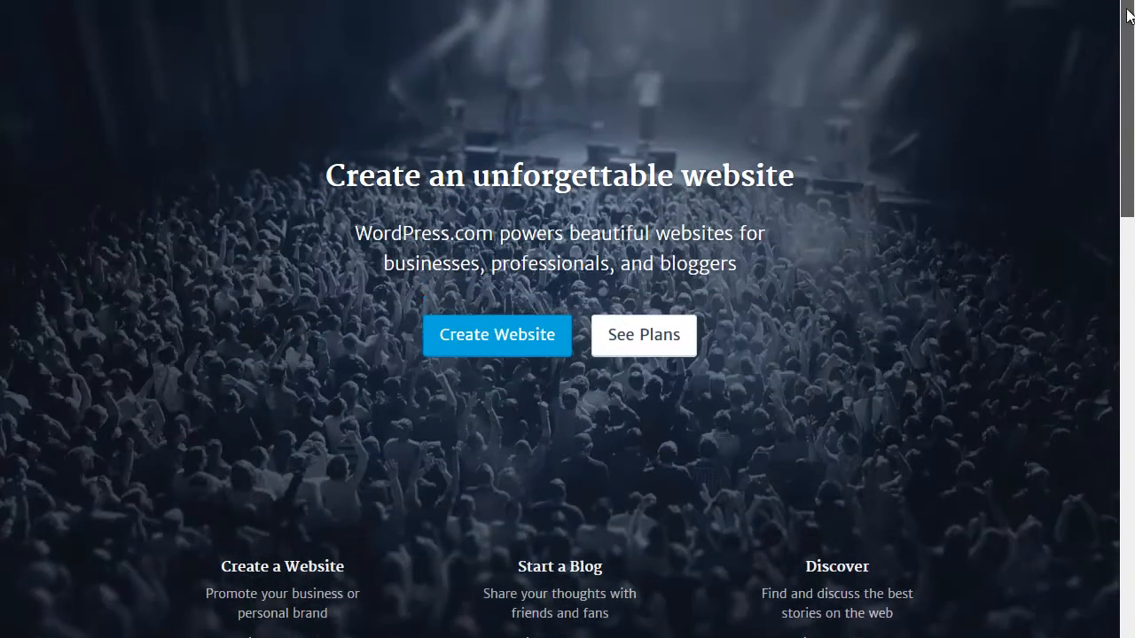
{"action": "scroll", "scroll_direction": "up", "scroll_amount": 3}
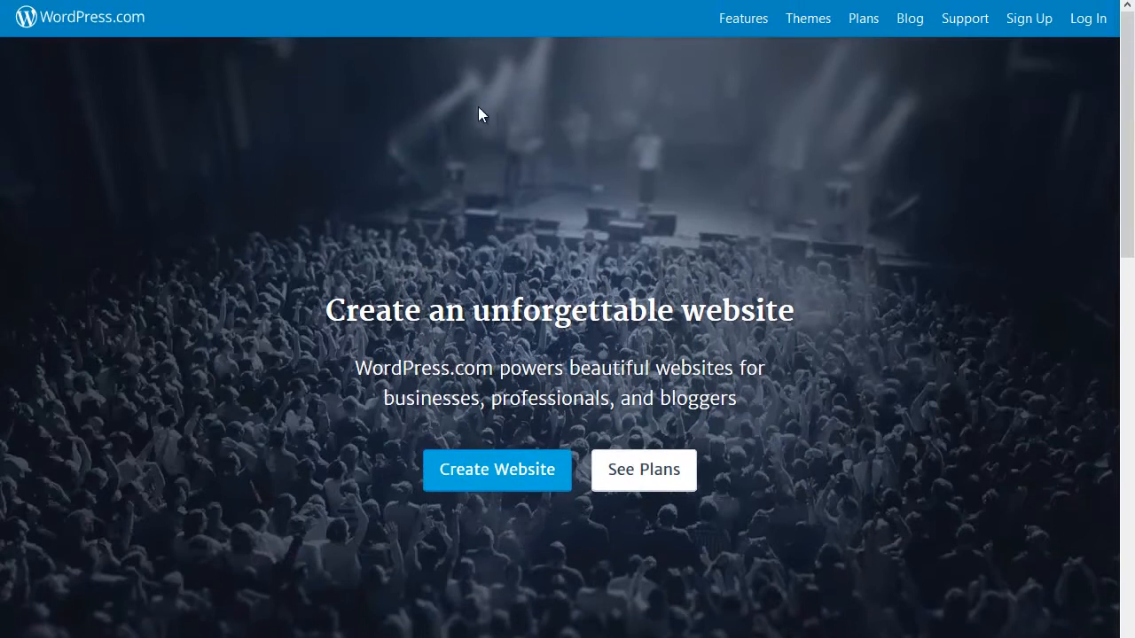
{"action": "mouse_move", "coordinate": [408, 142]}
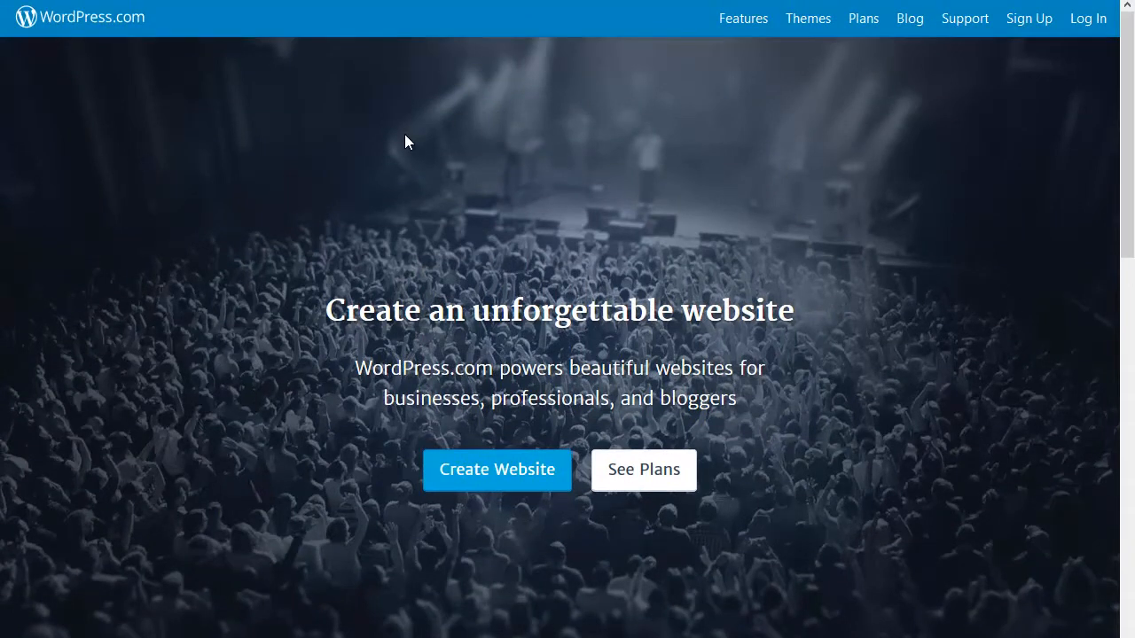
{"action": "mouse_move", "coordinate": [497, 470]}
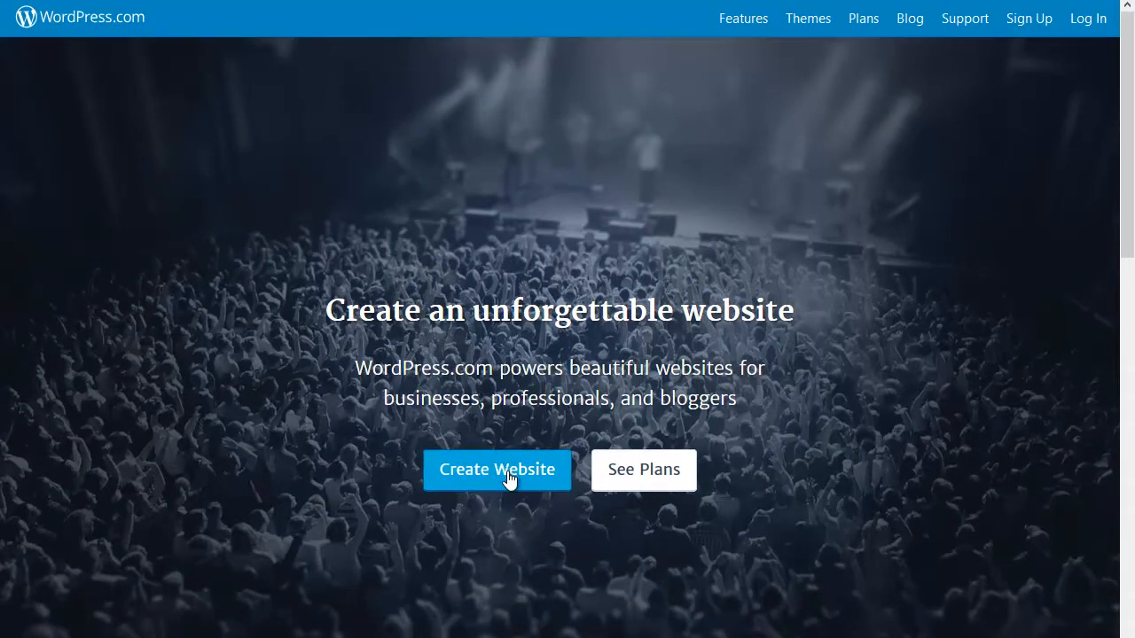
{"action": "mouse_move", "coordinate": [1029, 17]}
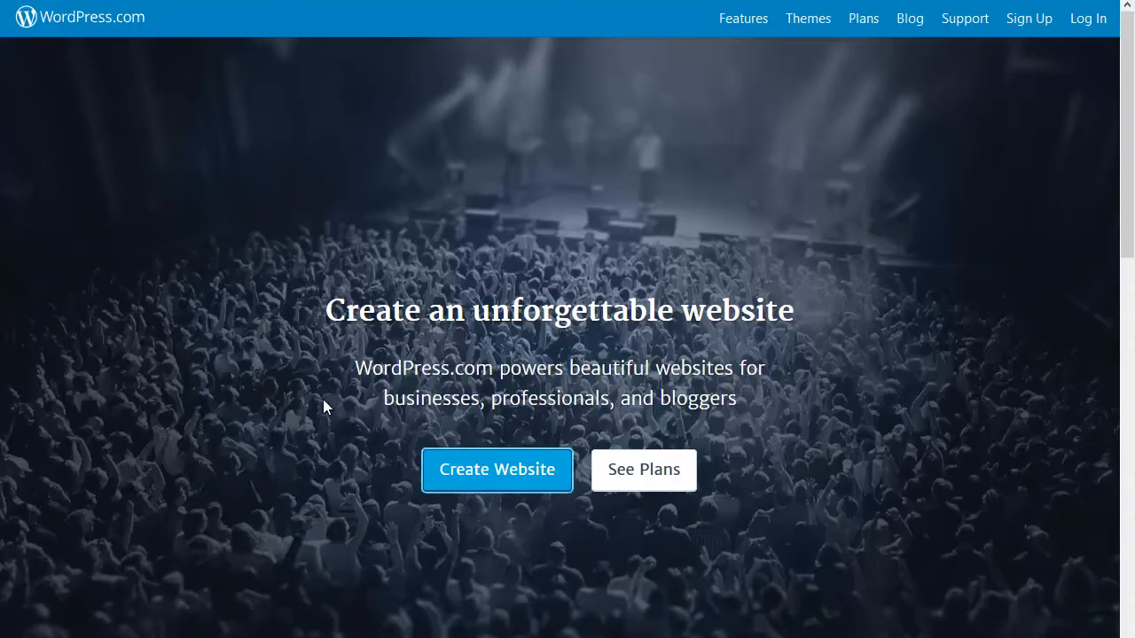
Step: Start a new website and choose Education & Organizations as its topic
{"action": "left_click", "coordinate": [496, 469]}
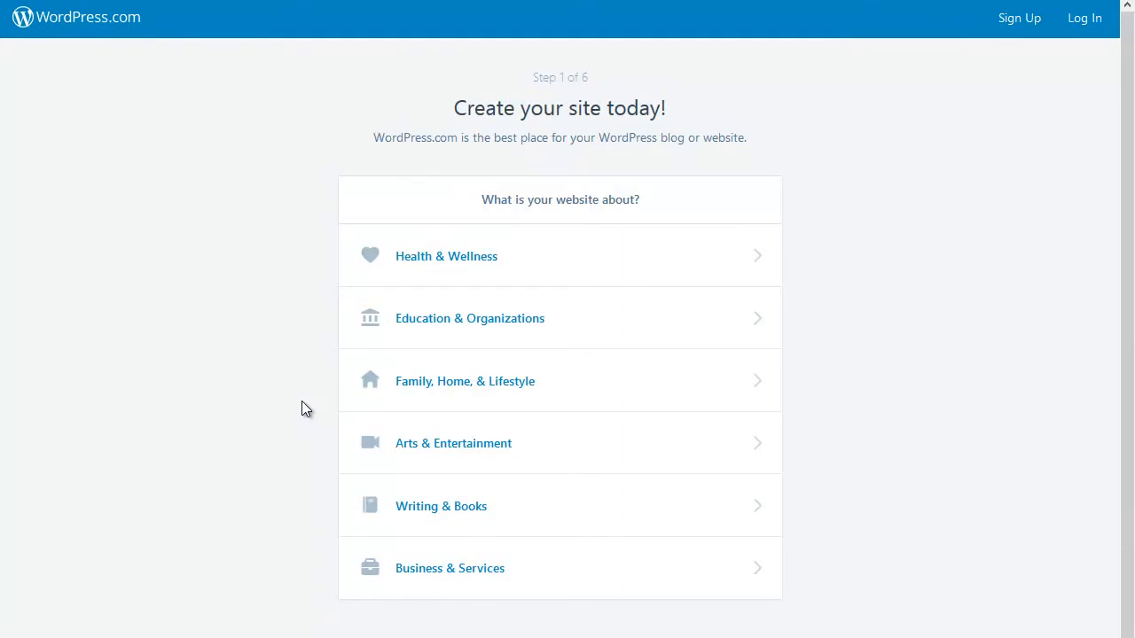
{"action": "mouse_move", "coordinate": [507, 321]}
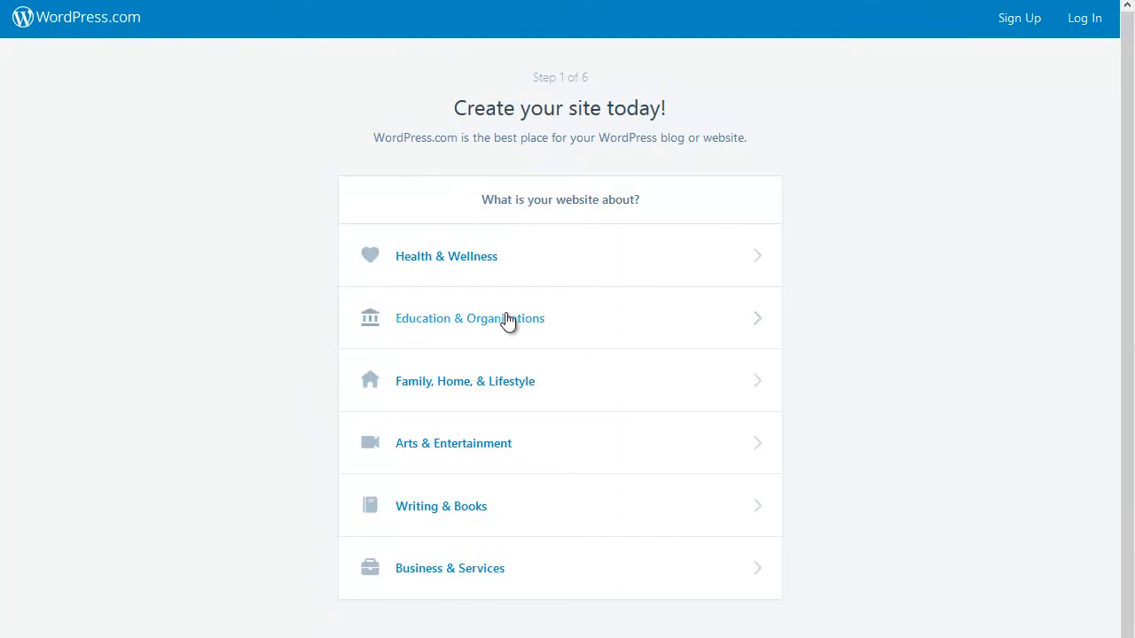
{"action": "left_click", "coordinate": [468, 319]}
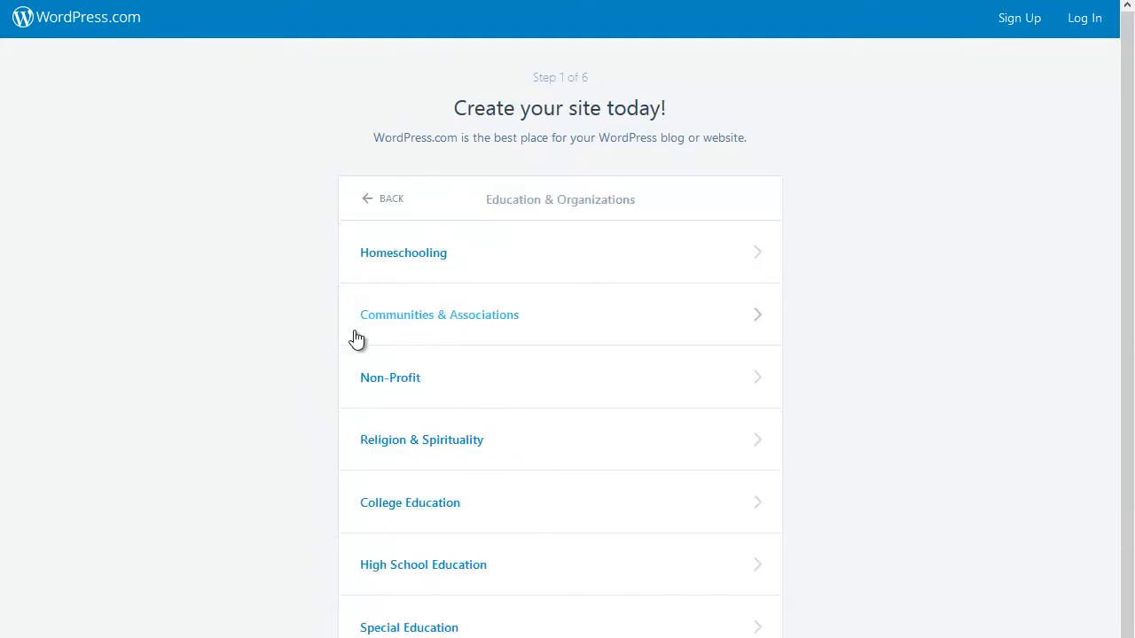
{"action": "mouse_move", "coordinate": [468, 541]}
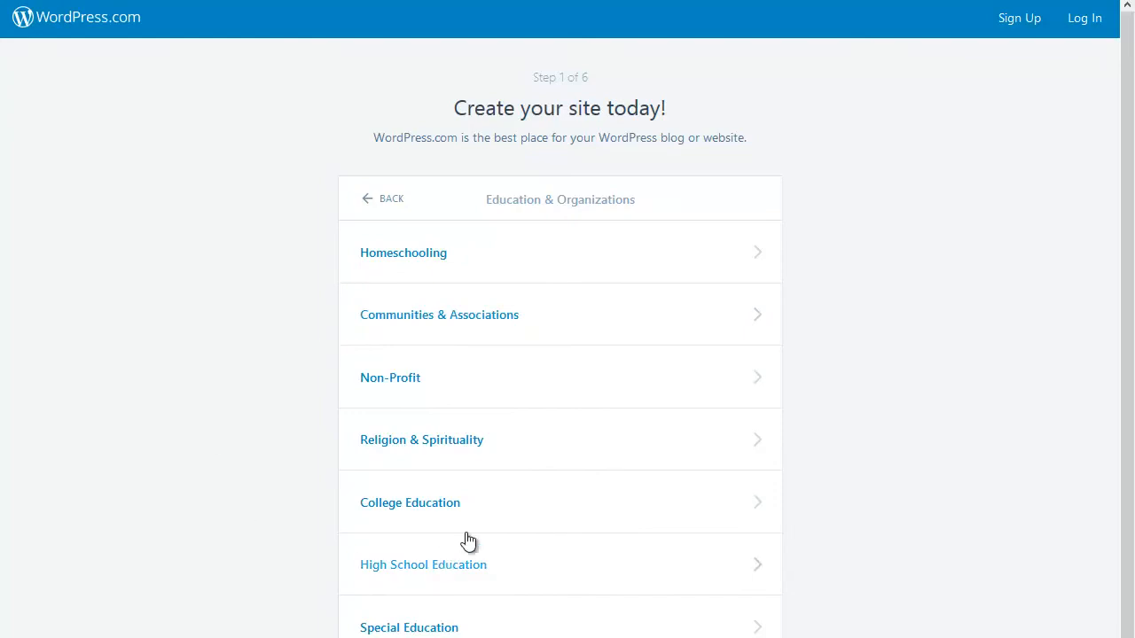
Step: Choose College Education as the site subcategory, reaching the homepage layout step
{"action": "left_click", "coordinate": [410, 503]}
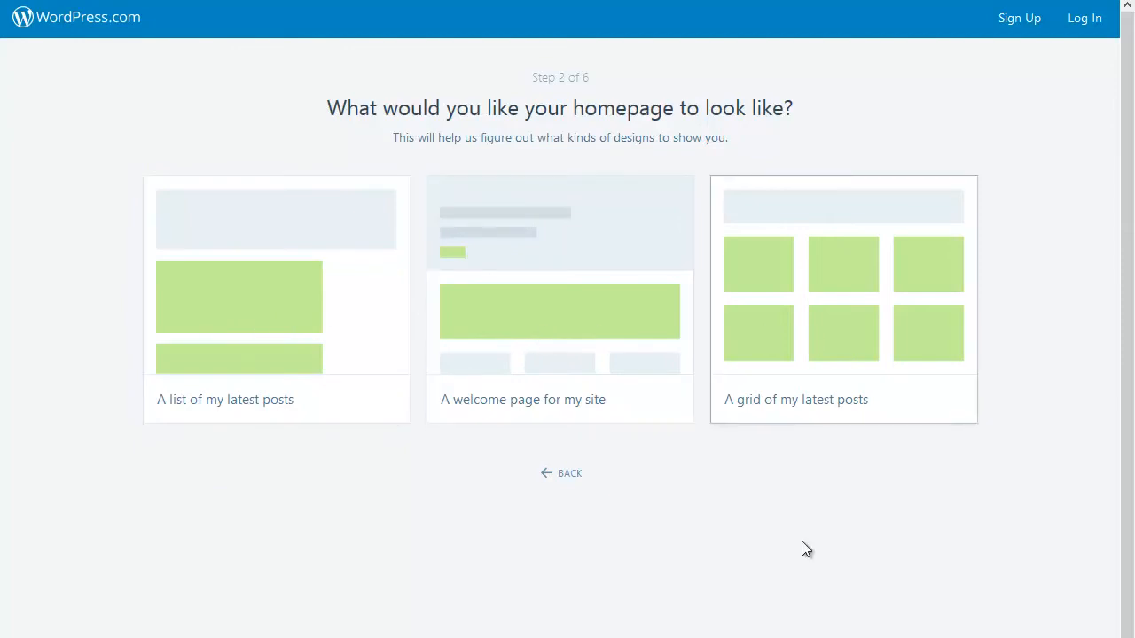
{"action": "mouse_move", "coordinate": [291, 401]}
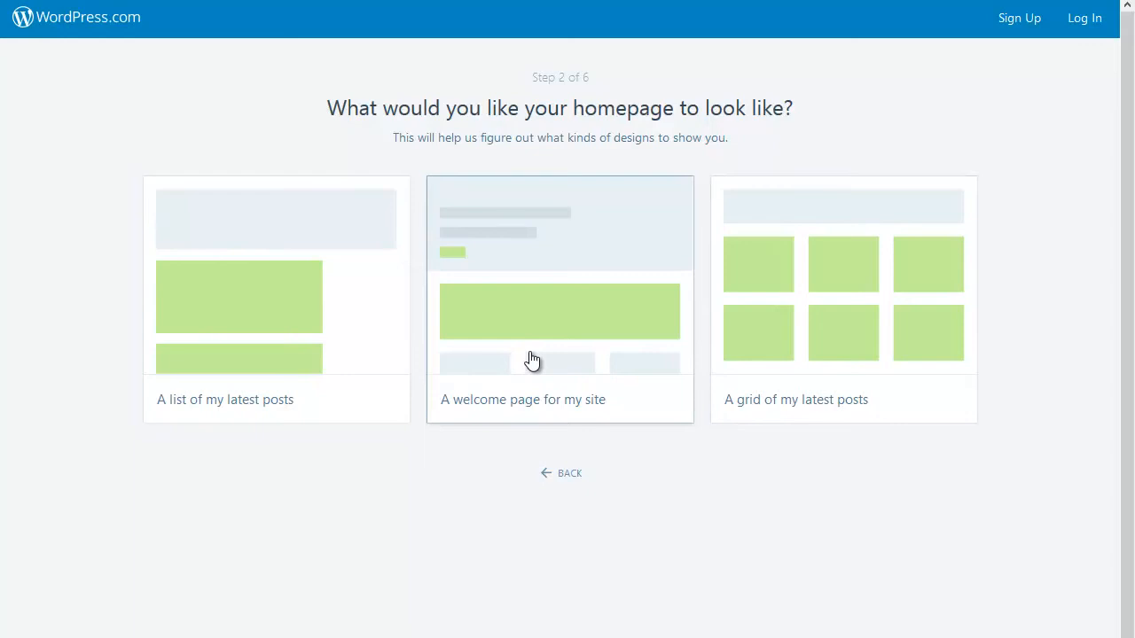
{"action": "mouse_move", "coordinate": [241, 339]}
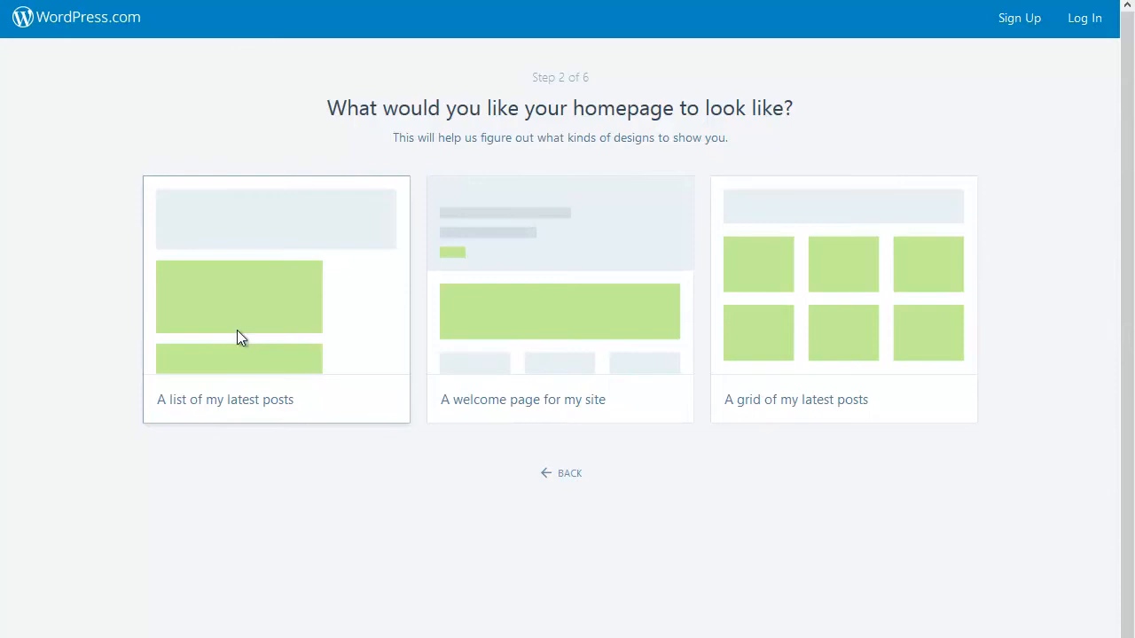
{"action": "left_click", "coordinate": [277, 298]}
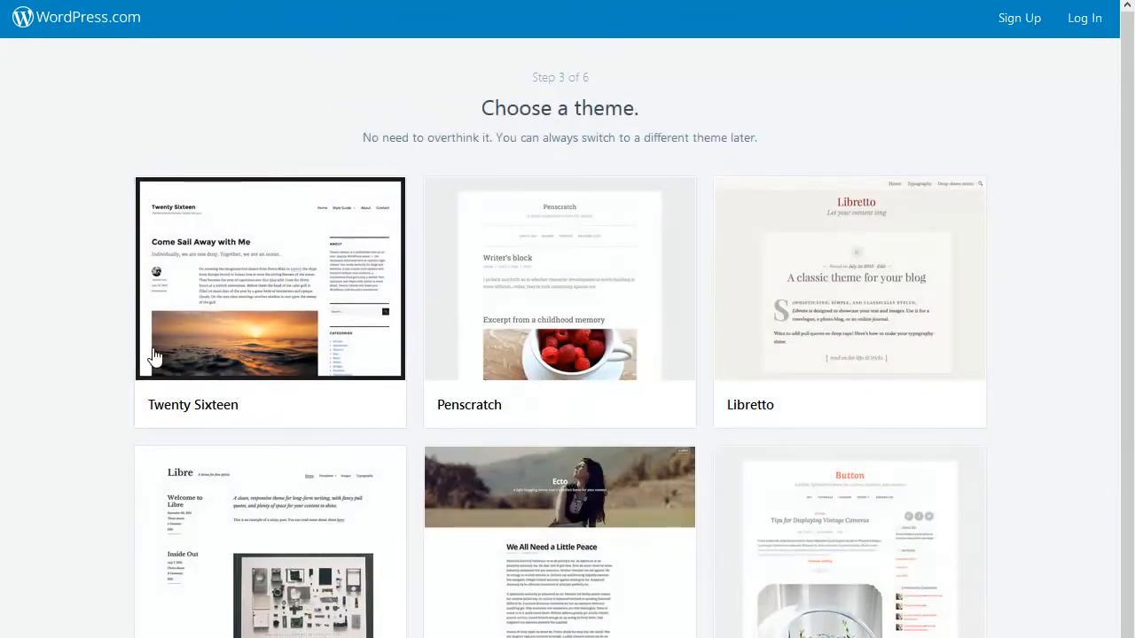
{"action": "scroll", "scroll_direction": "down", "scroll_amount": 3}
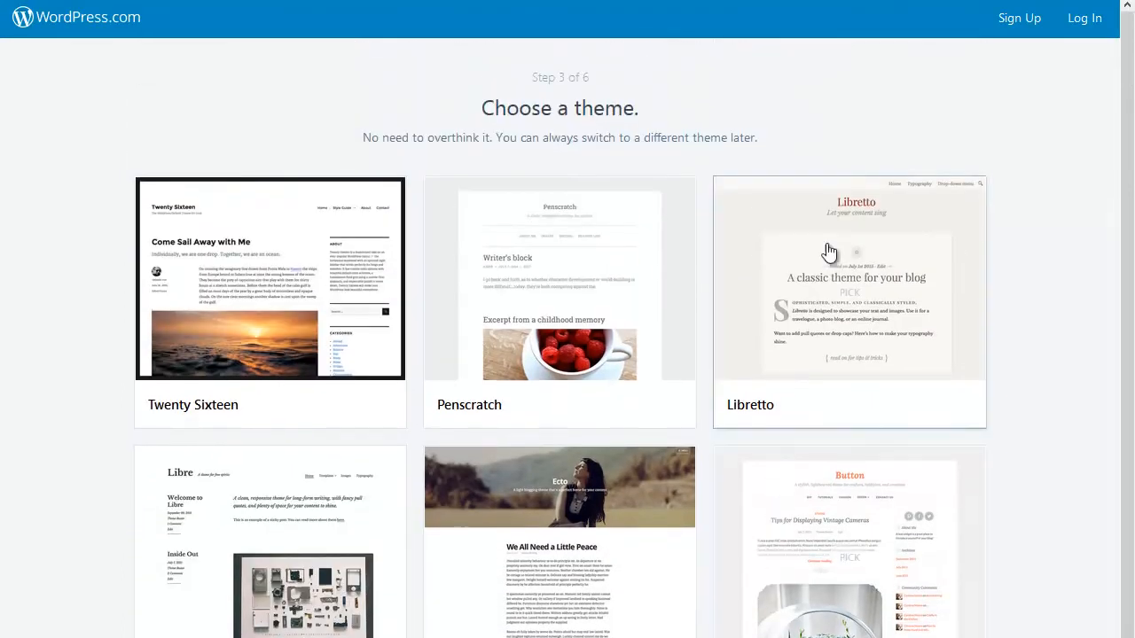
{"action": "mouse_move", "coordinate": [115, 495]}
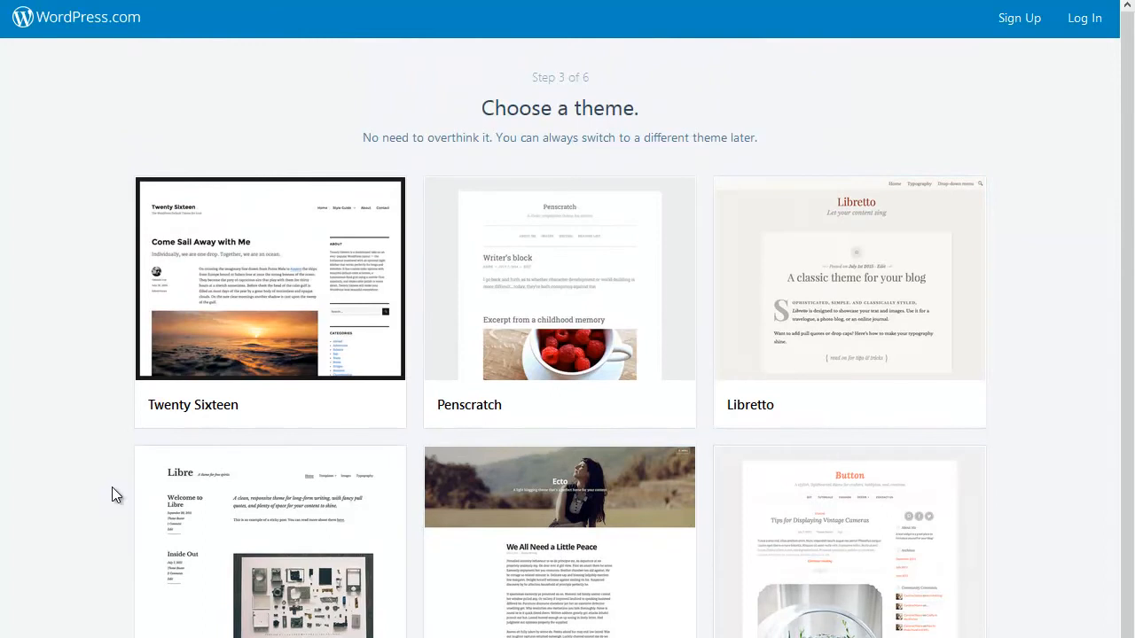
{"action": "scroll", "scroll_direction": "down", "scroll_amount": 3}
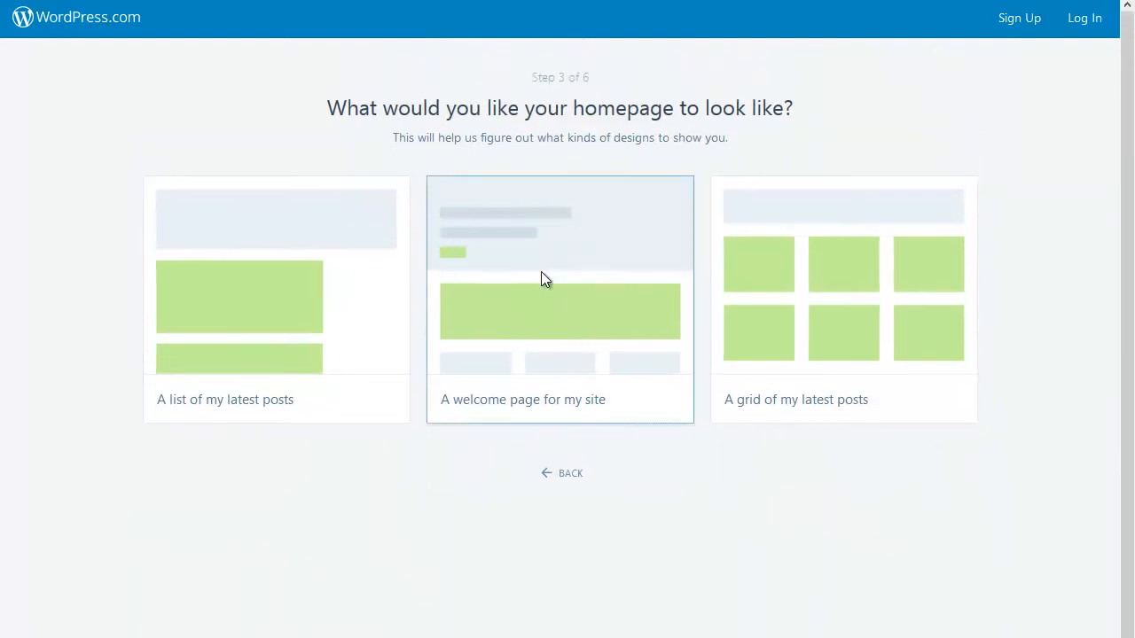
{"action": "left_click", "coordinate": [560, 298]}
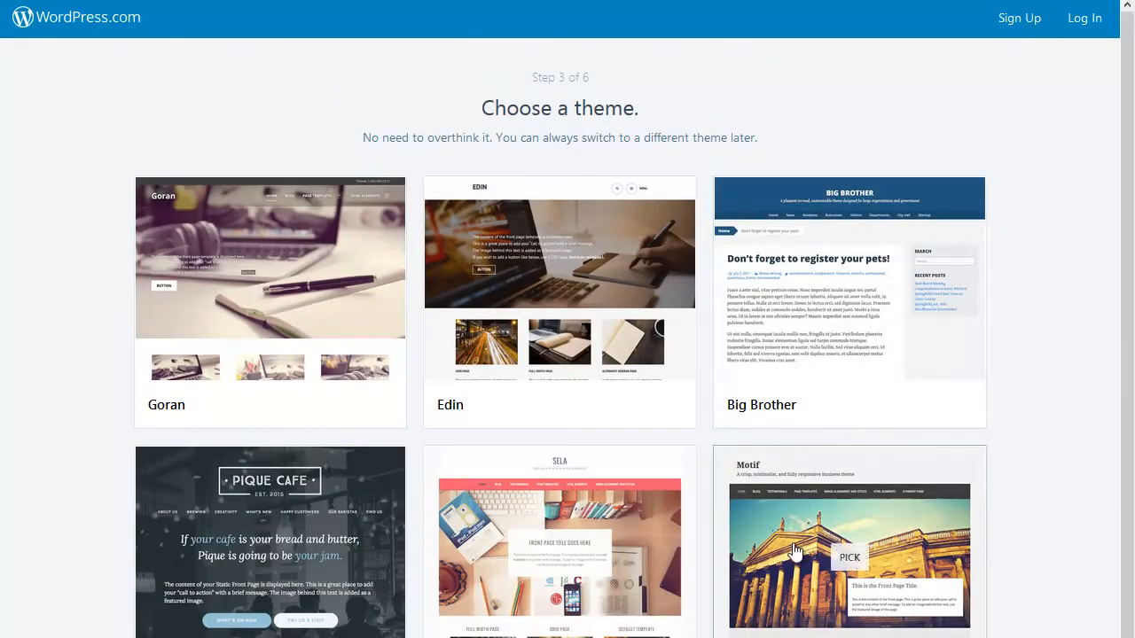
{"action": "scroll", "scroll_direction": "down", "scroll_amount": 3}
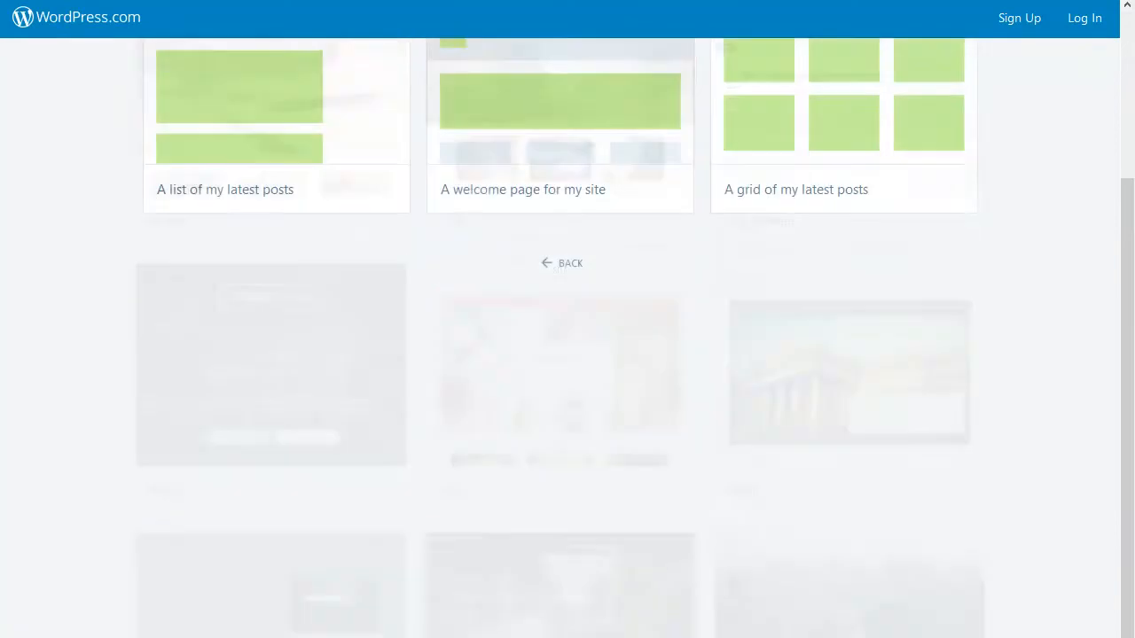
{"action": "scroll", "scroll_direction": "up", "scroll_amount": 3}
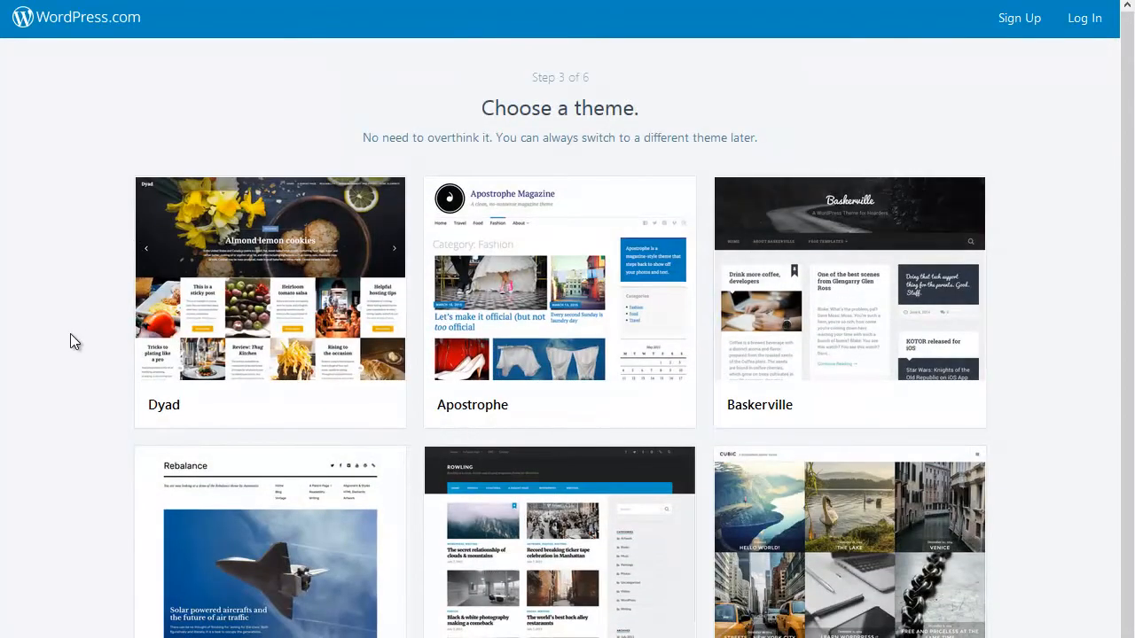
{"action": "scroll", "scroll_direction": "down", "scroll_amount": 3}
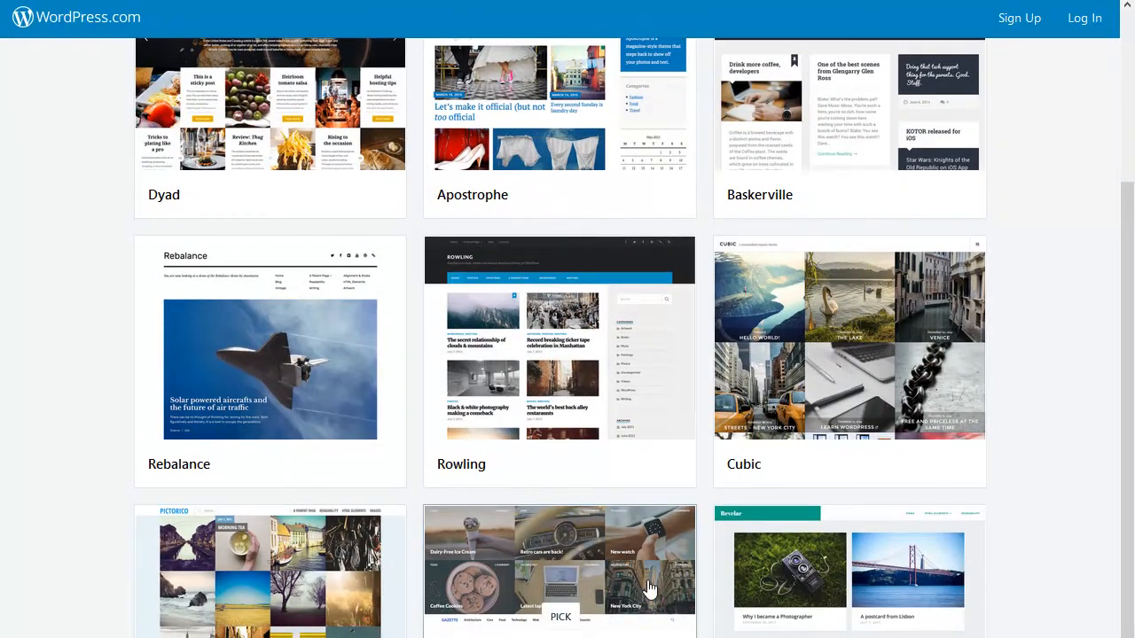
{"action": "scroll", "scroll_direction": "up", "scroll_amount": 3}
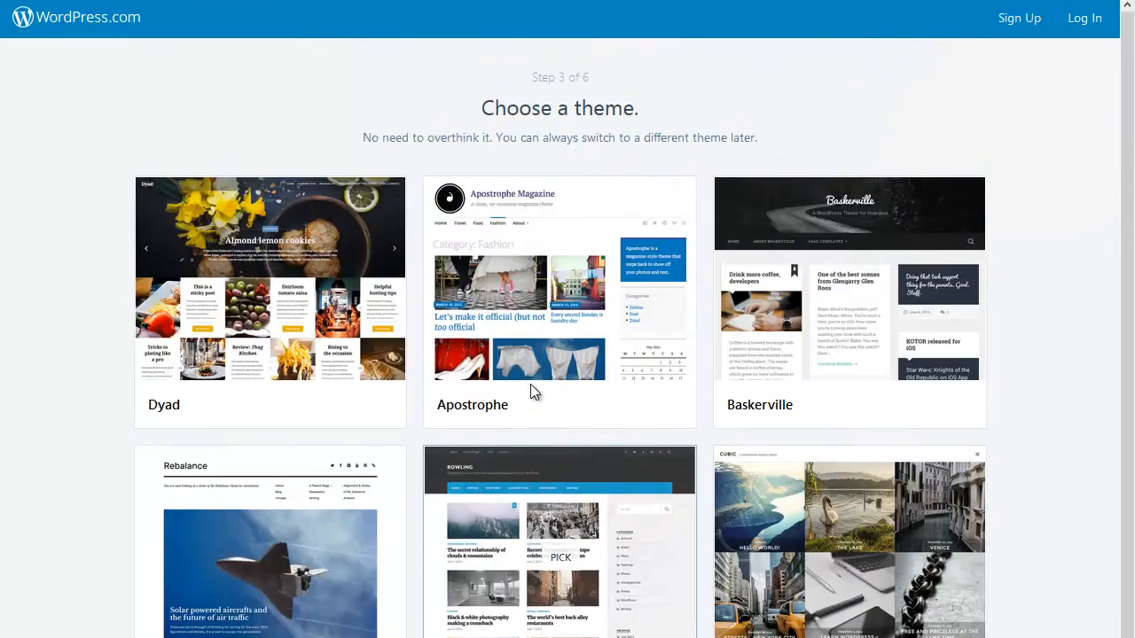
{"action": "scroll", "scroll_direction": "down", "scroll_amount": 3}
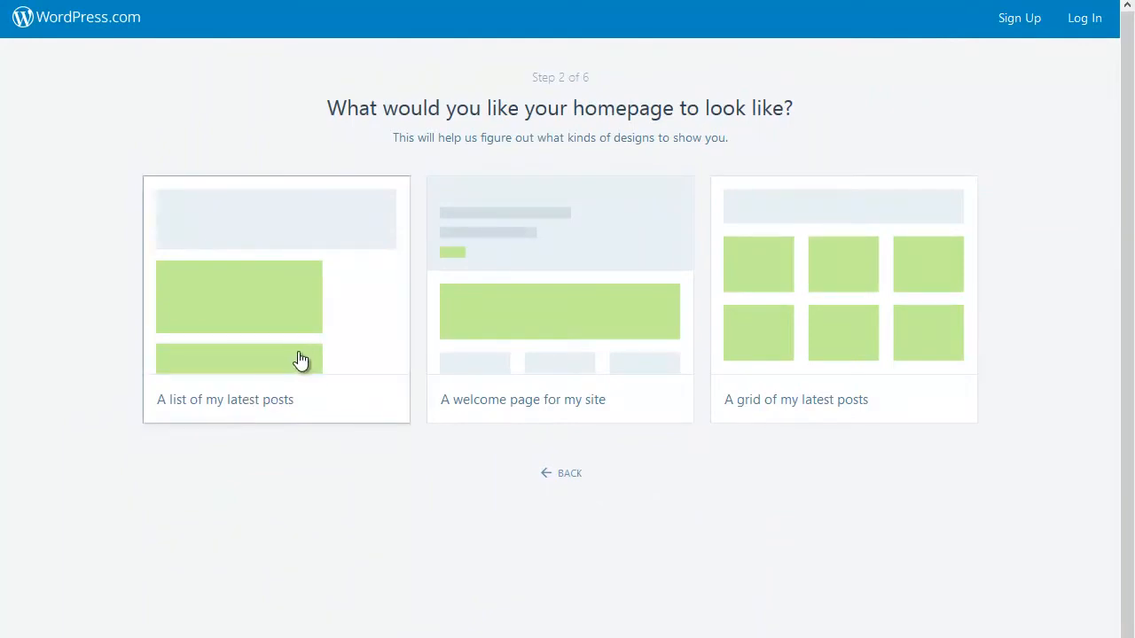
Step: Choose 'A list of my latest posts' as the homepage layout and browse the theme gallery
{"action": "left_click", "coordinate": [276, 298]}
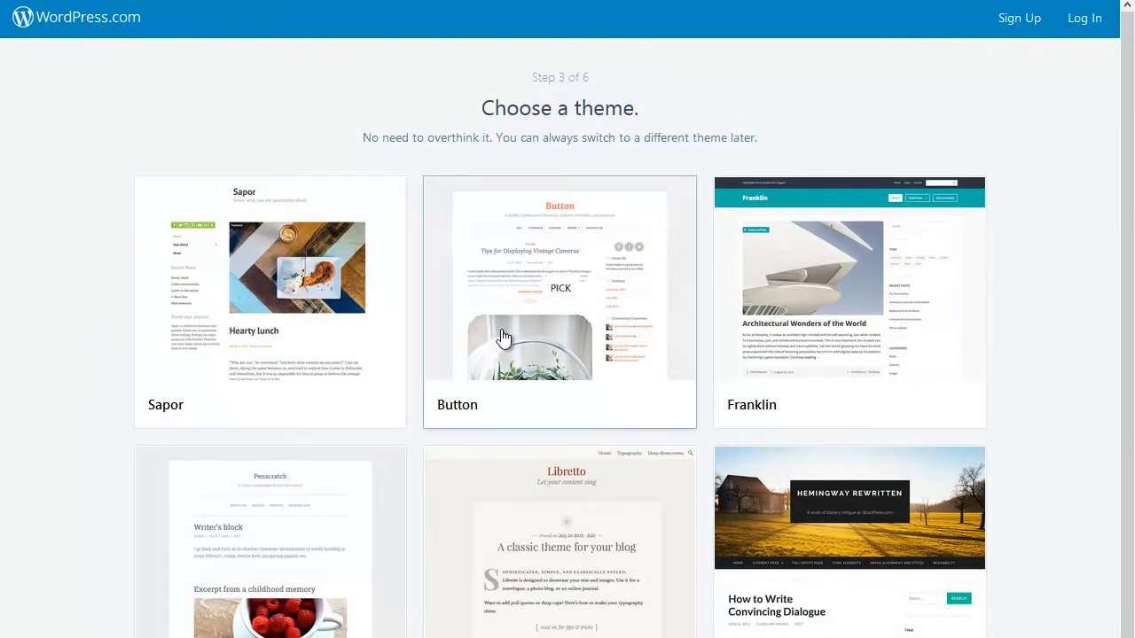
{"action": "scroll", "scroll_direction": "down", "scroll_amount": 3}
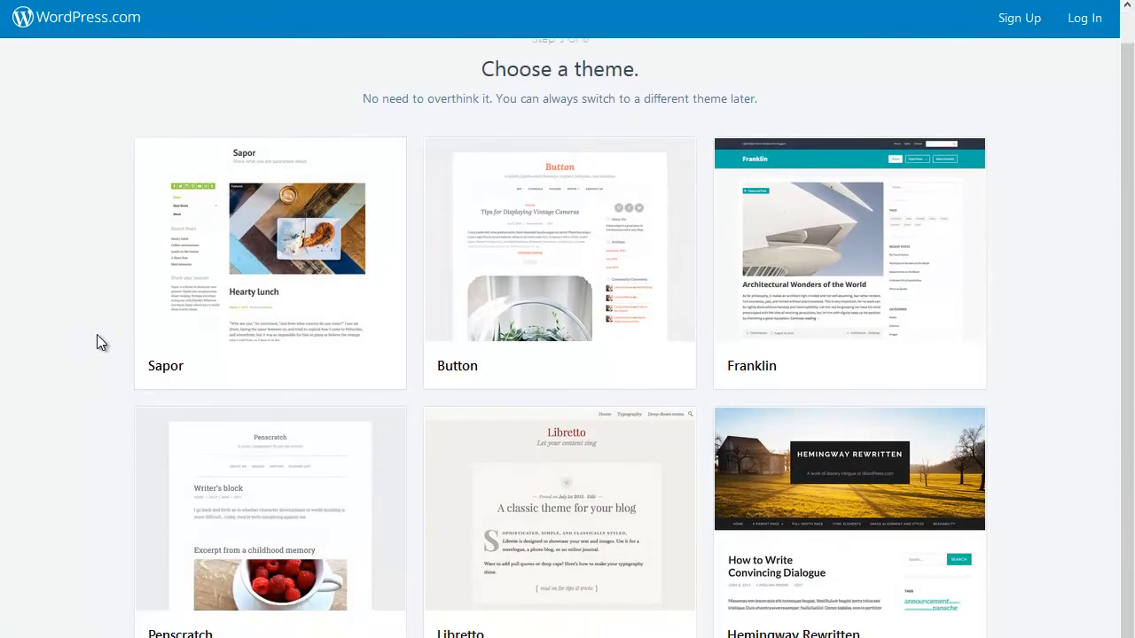
{"action": "scroll", "scroll_direction": "down", "scroll_amount": 3}
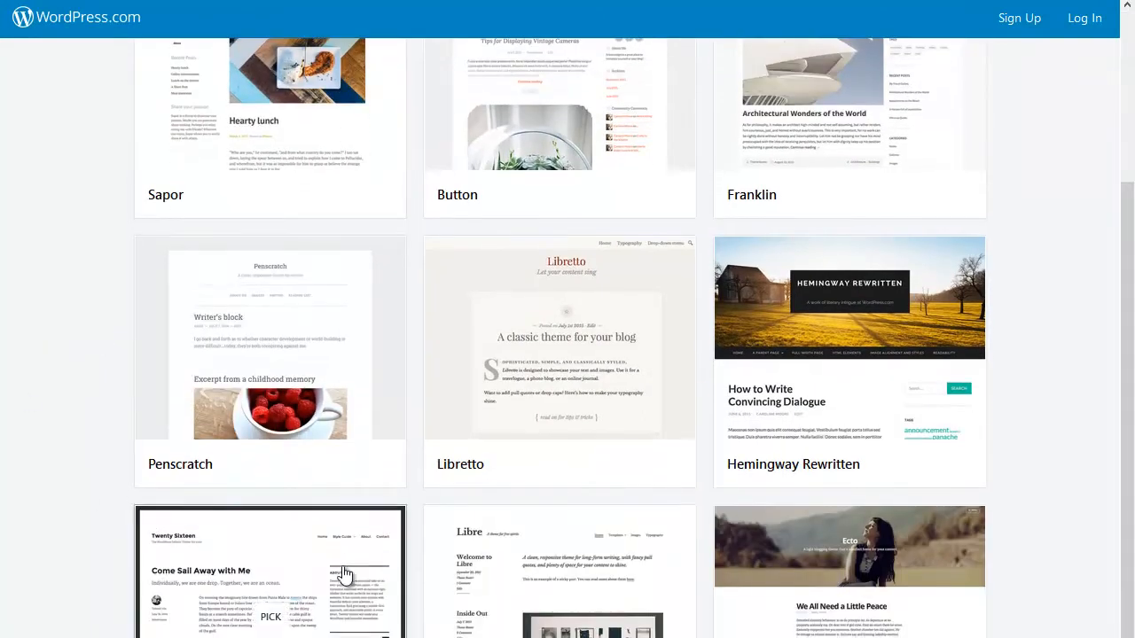
{"action": "scroll", "scroll_direction": "down", "scroll_amount": 3}
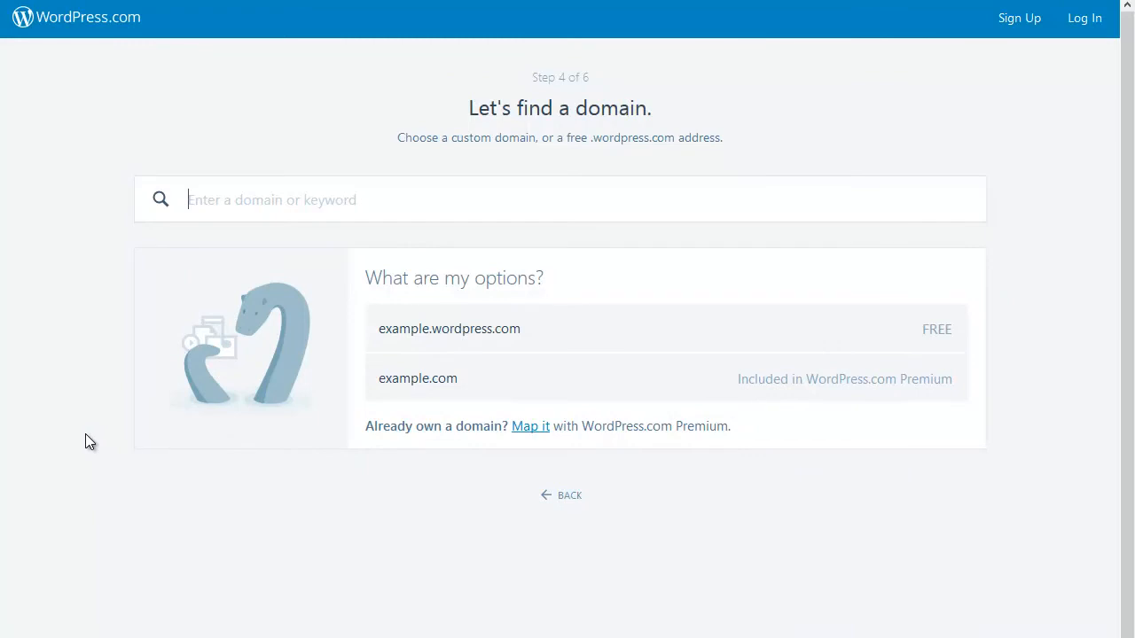
Step: Search domains for 'dani' and review the free .wordpress.com and paid suggestions
{"action": "type", "text": "danielmcsweeney"}
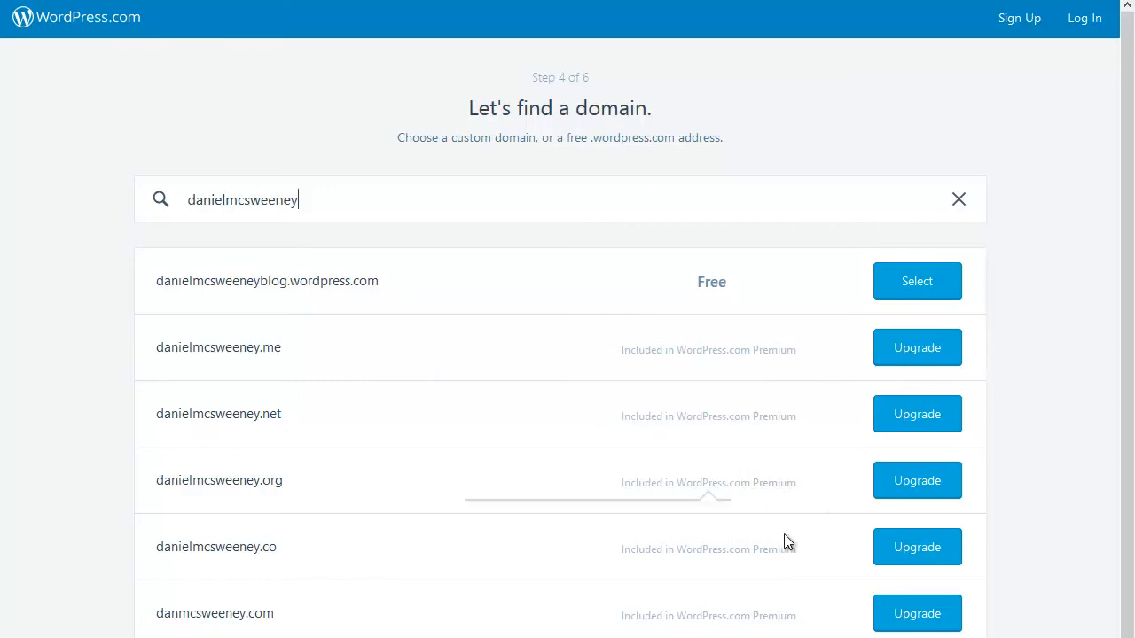
{"action": "mouse_move", "coordinate": [118, 504]}
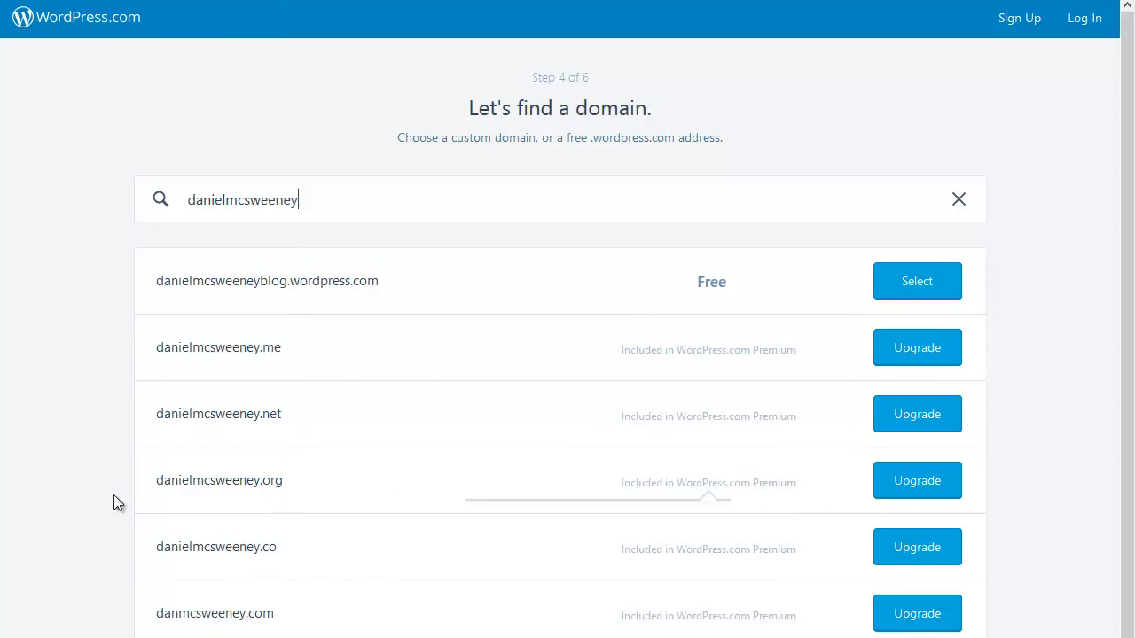
{"action": "mouse_move", "coordinate": [1075, 412]}
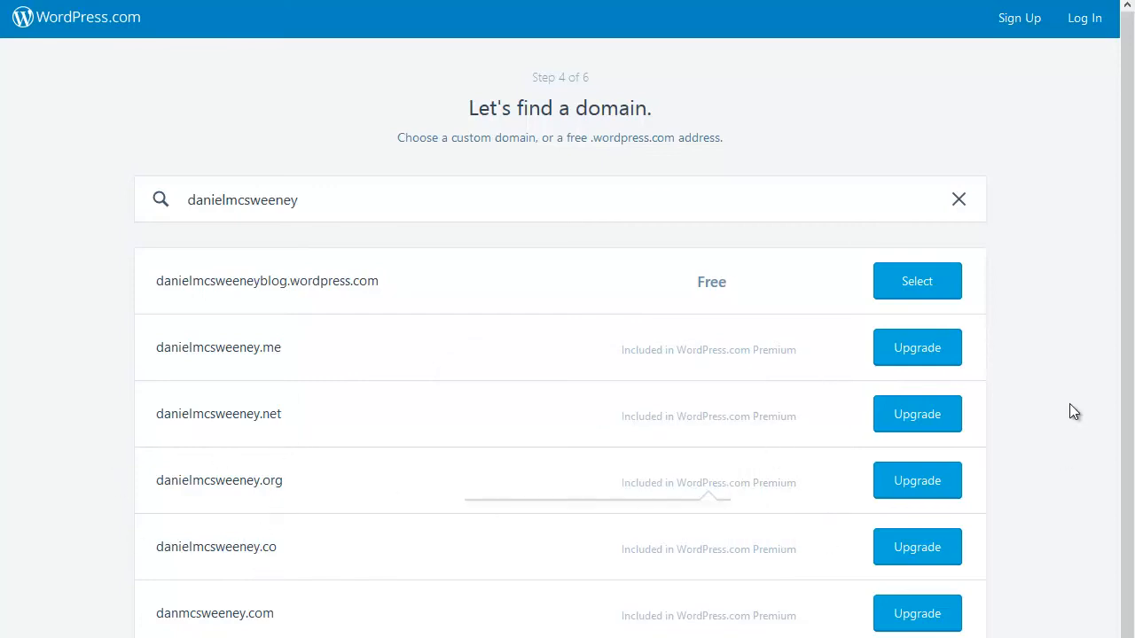
{"action": "scroll", "scroll_direction": "down", "scroll_amount": 3}
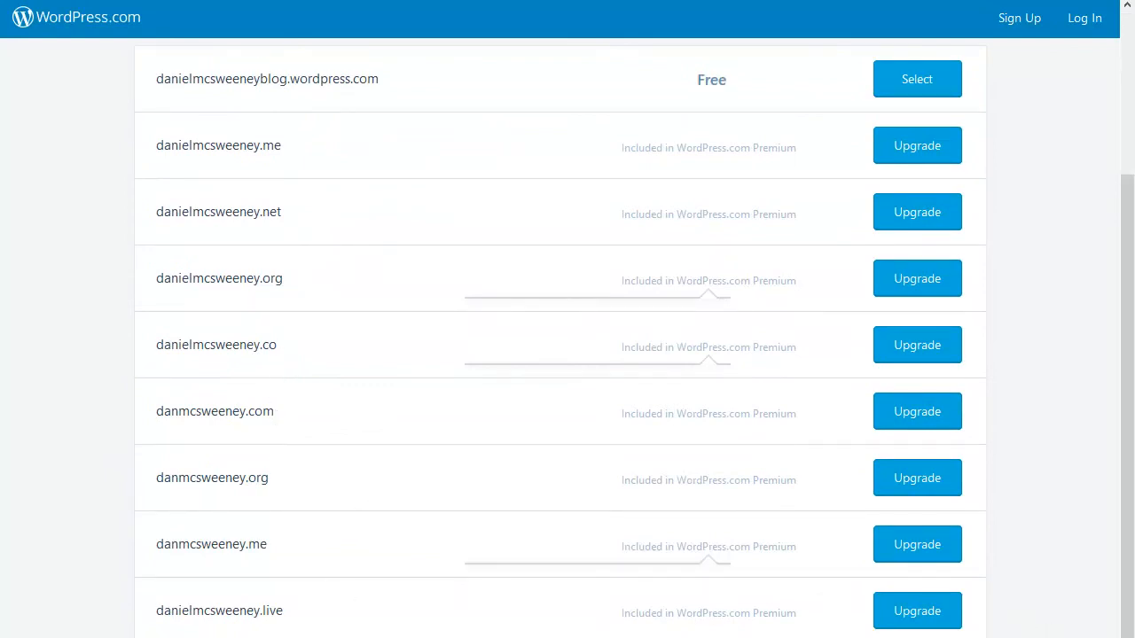
{"action": "mouse_move", "coordinate": [546, 592]}
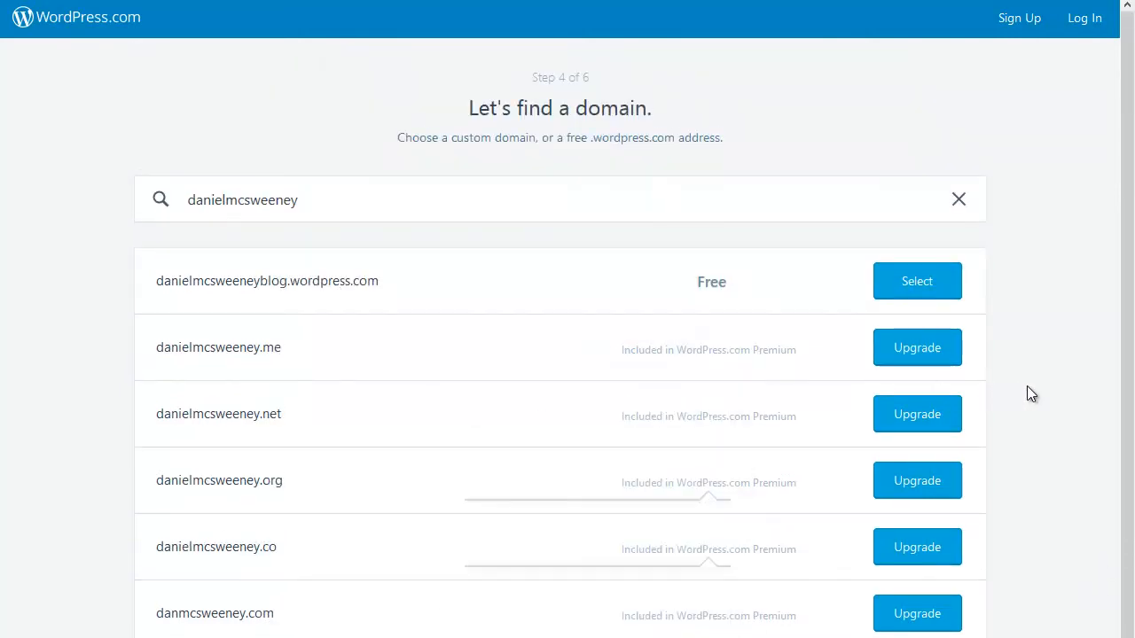
{"action": "mouse_move", "coordinate": [1037, 366]}
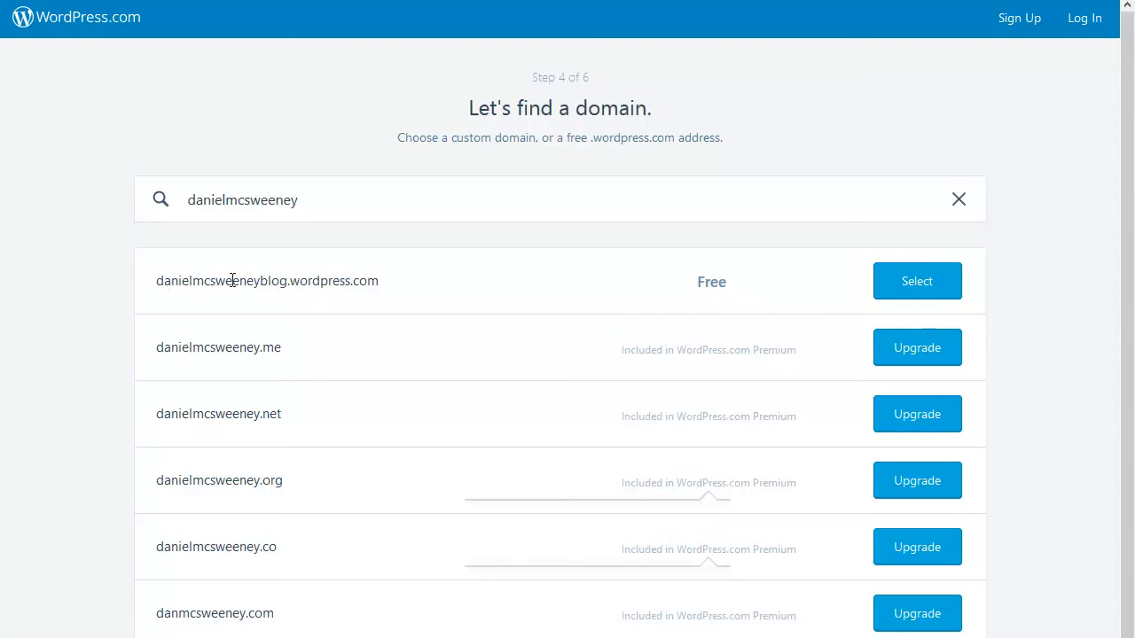
{"action": "mouse_move", "coordinate": [371, 284]}
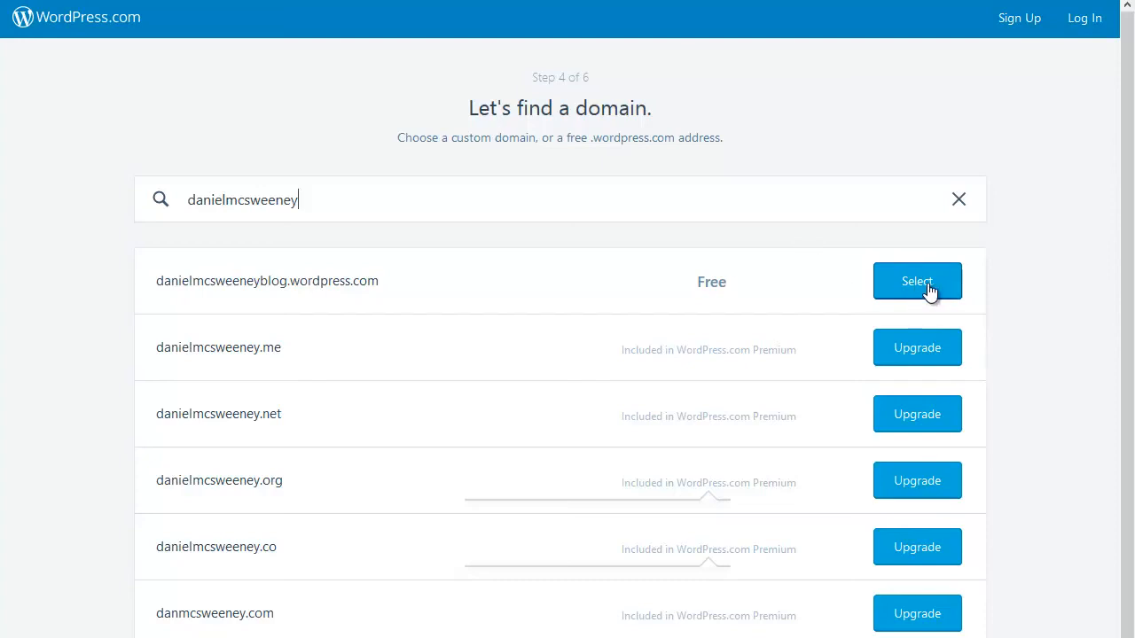
Step: Claim the free .wordpress.com address and move through the username and password fields of the account form
{"action": "left_click", "coordinate": [917, 281]}
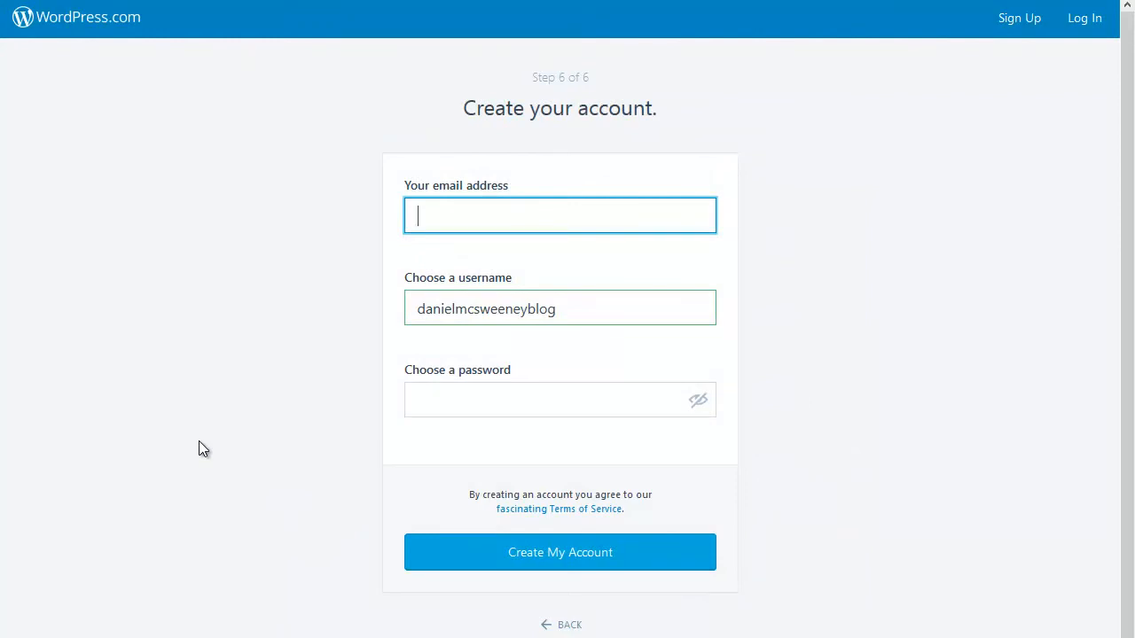
{"action": "mouse_move", "coordinate": [523, 197]}
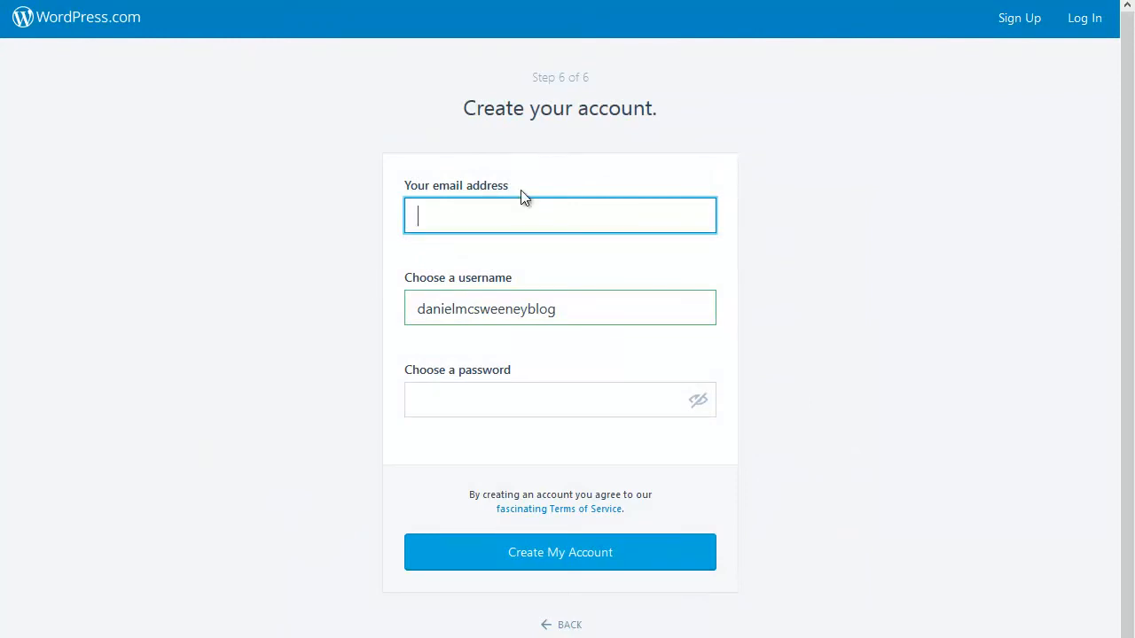
{"action": "left_click", "coordinate": [561, 308]}
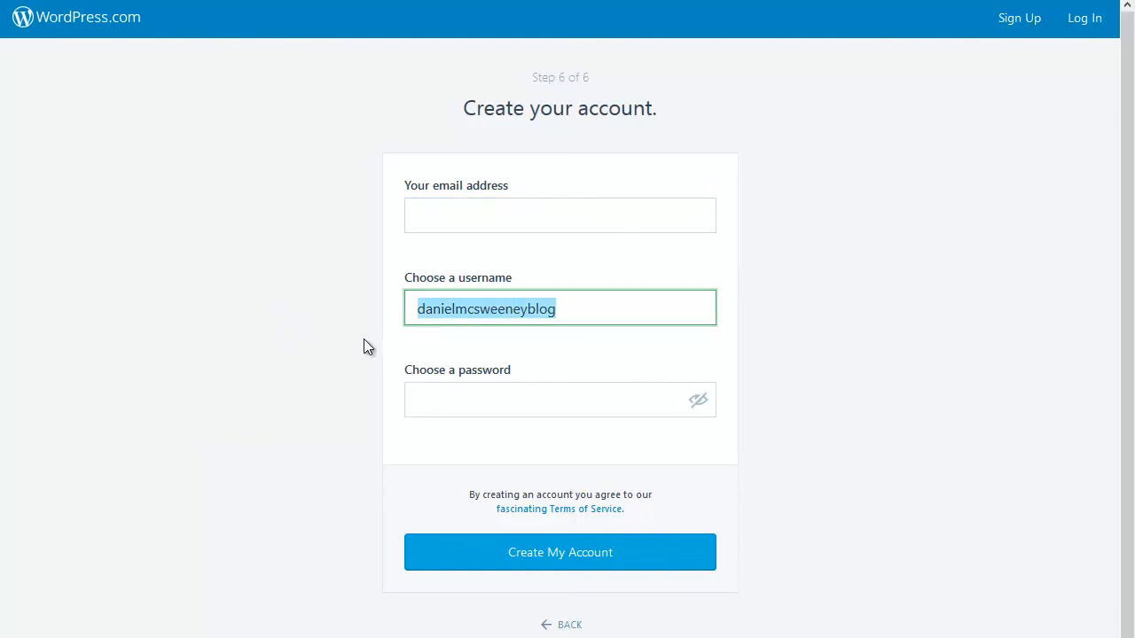
{"action": "left_click", "coordinate": [561, 399]}
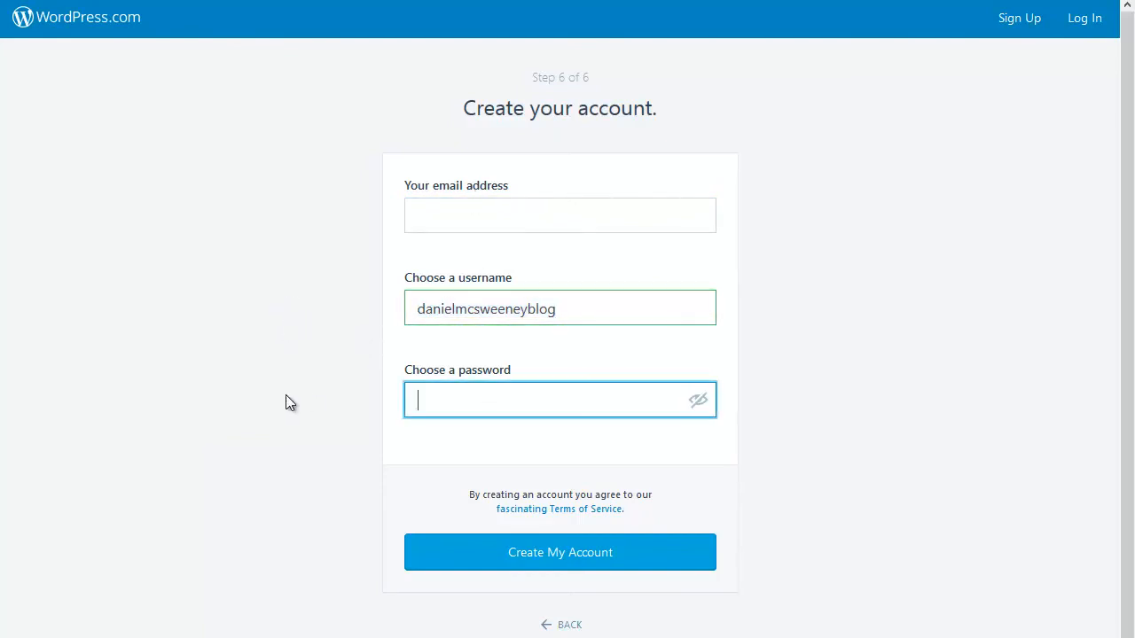
{"action": "left_click", "coordinate": [560, 216]}
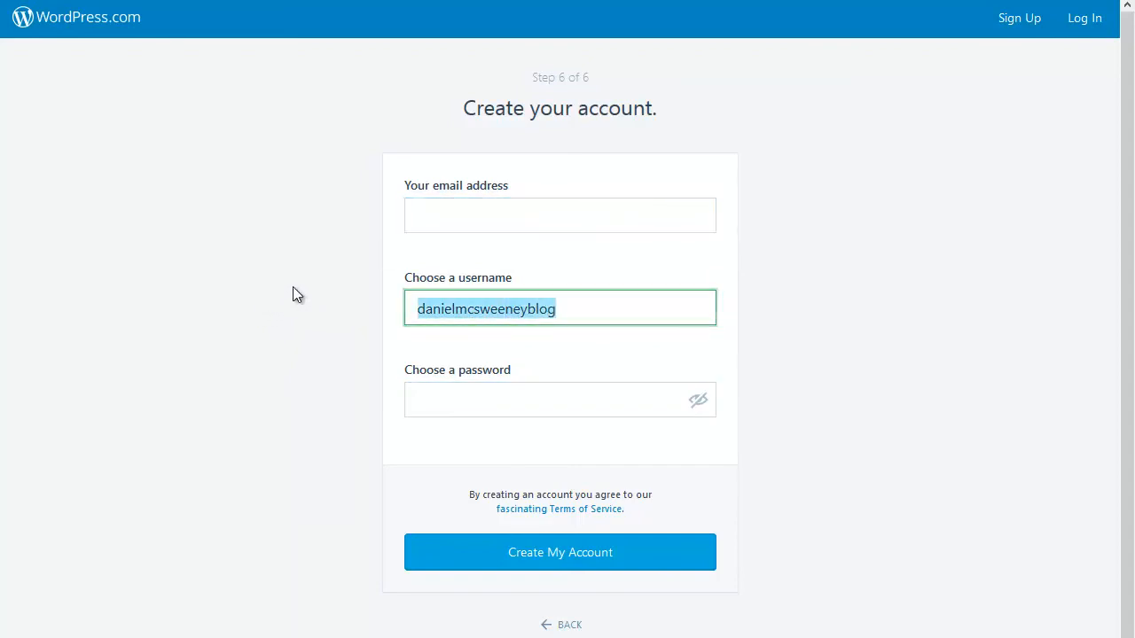
{"action": "left_click", "coordinate": [561, 399]}
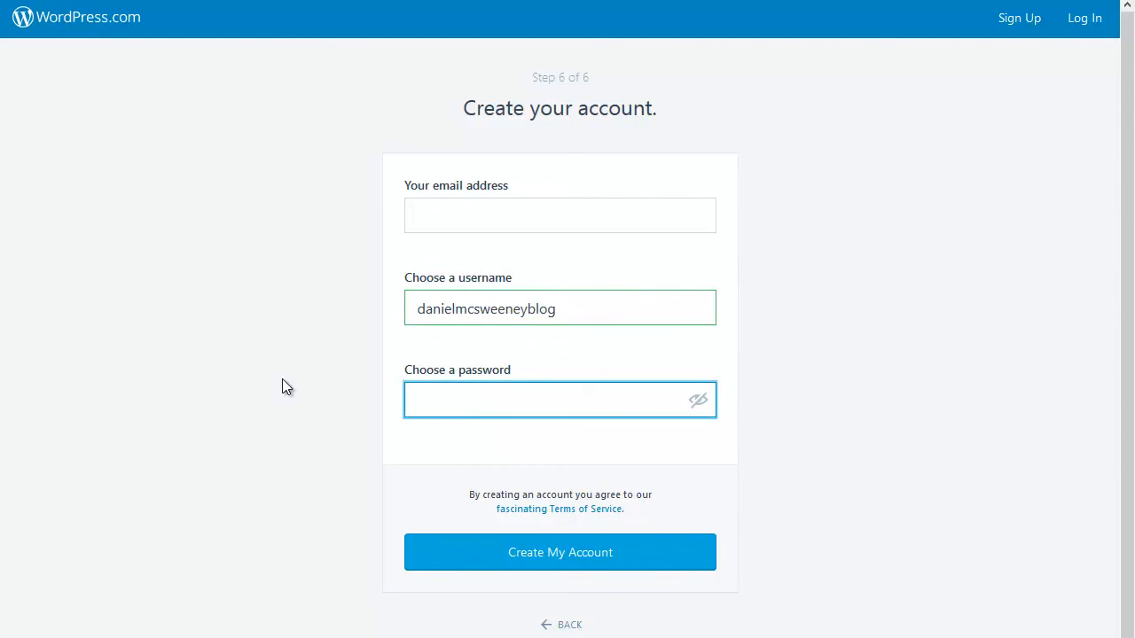
{"action": "mouse_move", "coordinate": [266, 363]}
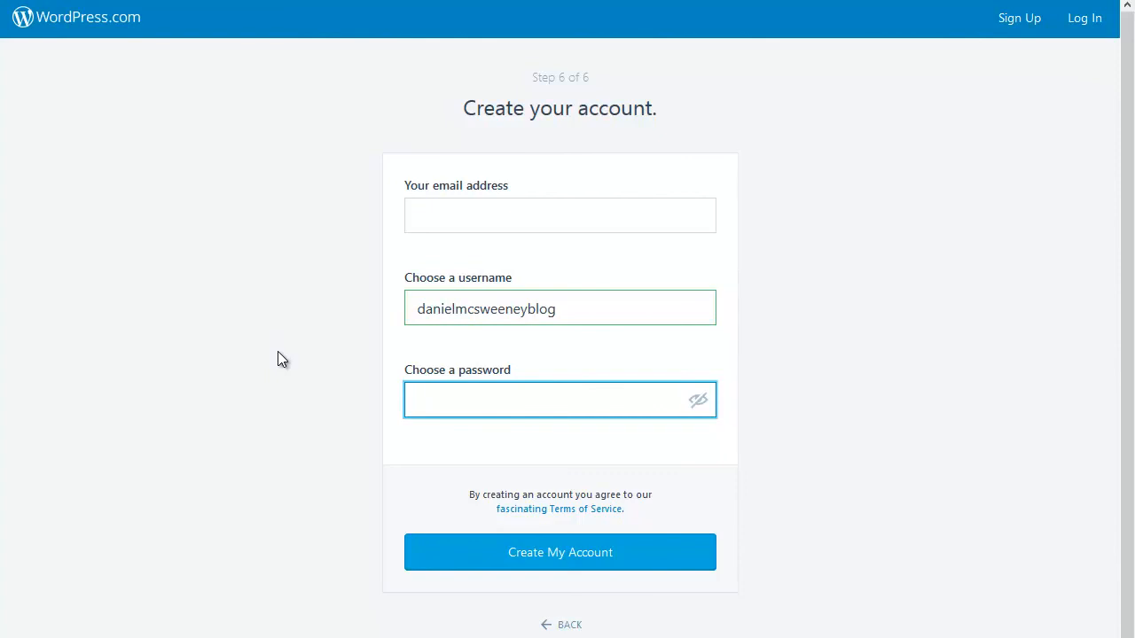
{"action": "left_click", "coordinate": [560, 401]}
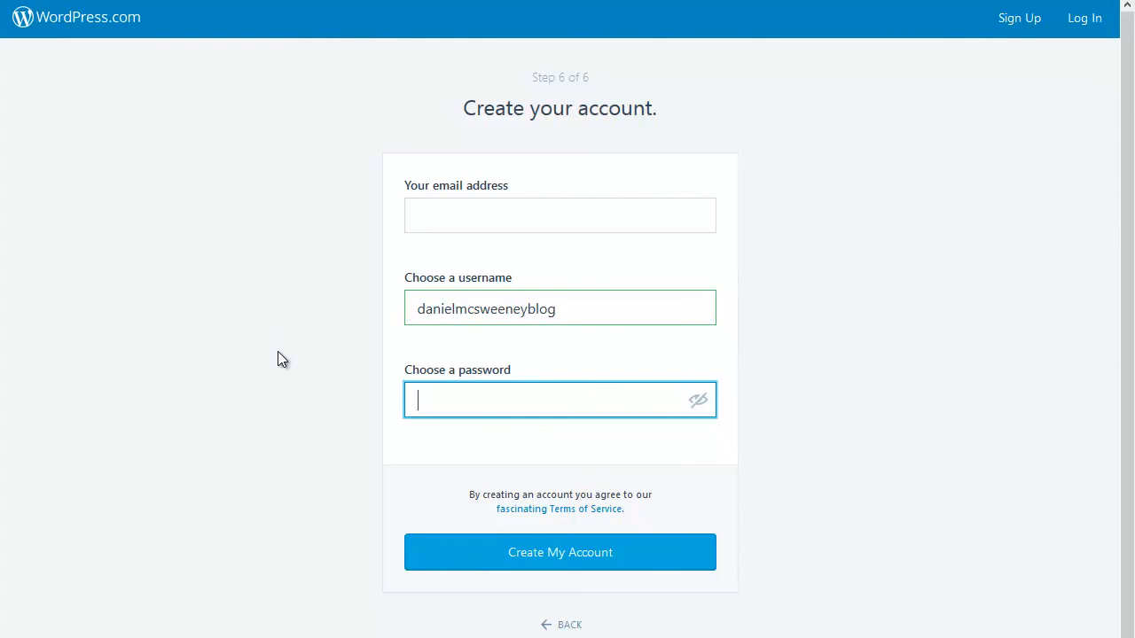